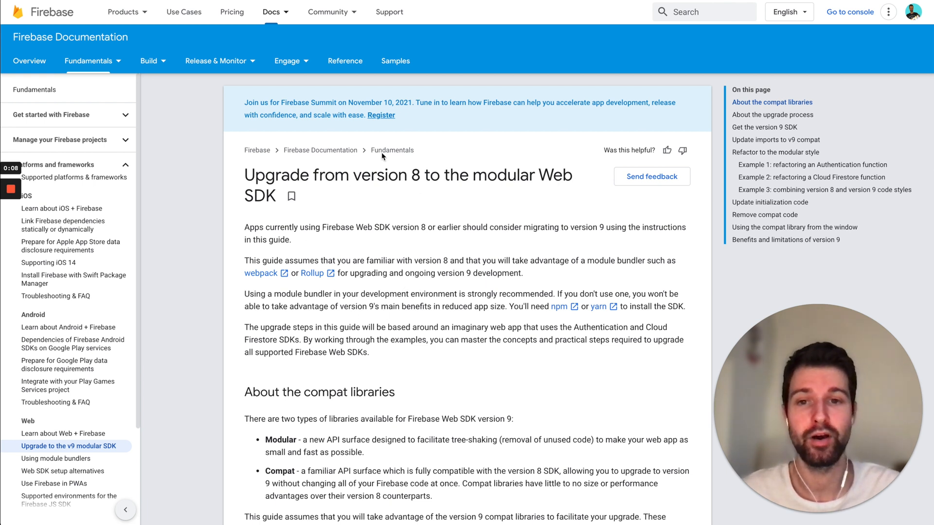
{"action": "mouse_move", "coordinate": [382, 209]}
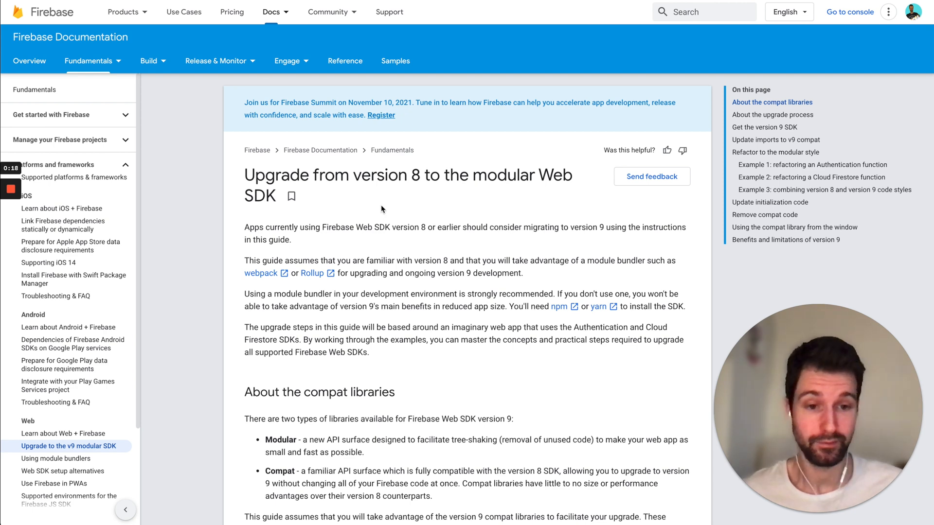
{"action": "mouse_move", "coordinate": [354, 240]}
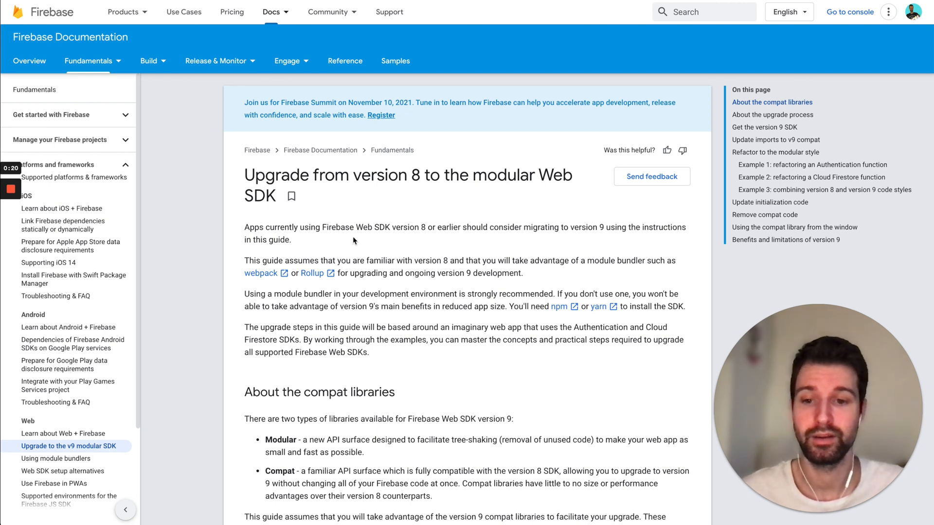
- Scroll the crx-firebase-v9 README down to its Getting Started setup instructions
{"action": "scroll", "scroll_direction": "down", "scroll_amount": 3}
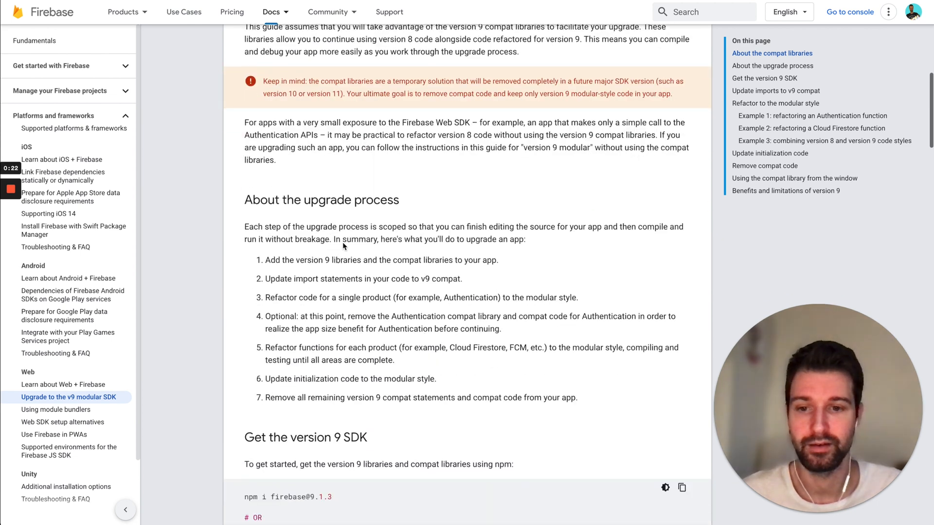
{"action": "scroll", "scroll_direction": "down", "scroll_amount": 3}
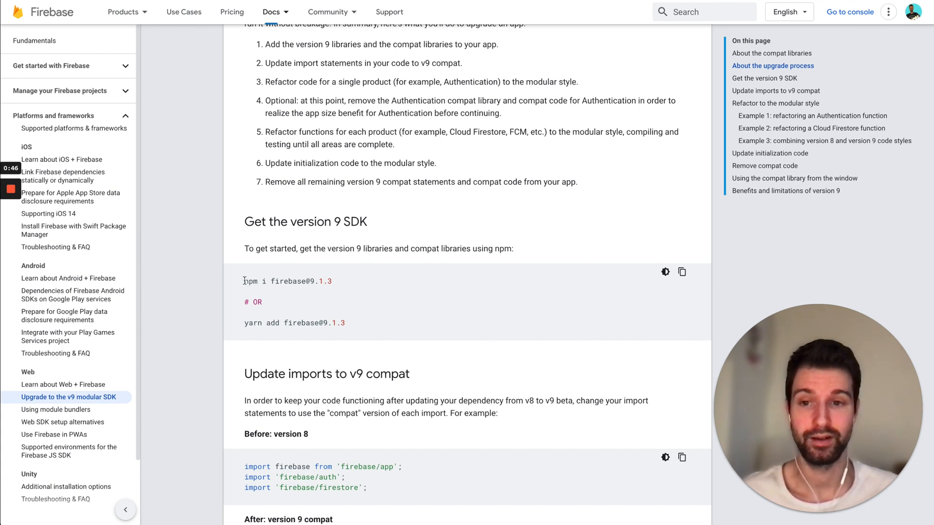
{"action": "mouse_move", "coordinate": [293, 316]}
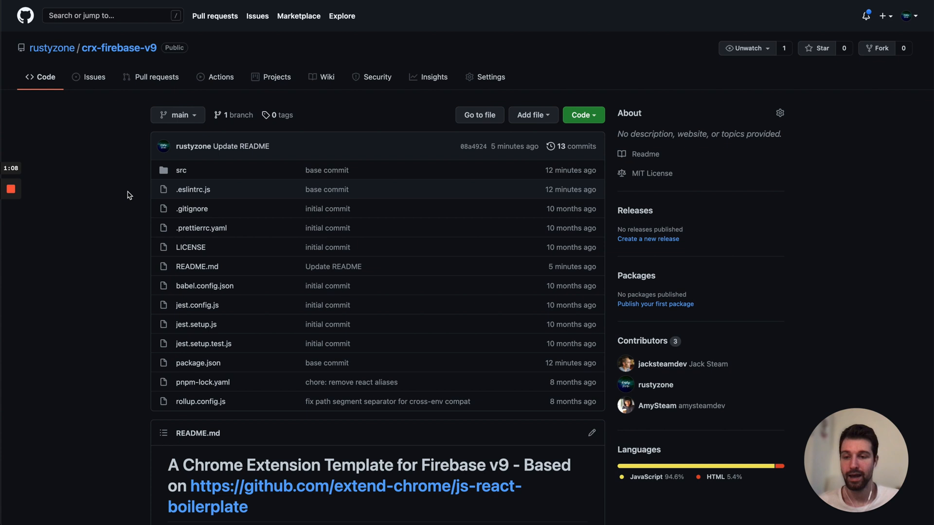
{"action": "scroll", "scroll_direction": "down", "scroll_amount": 3}
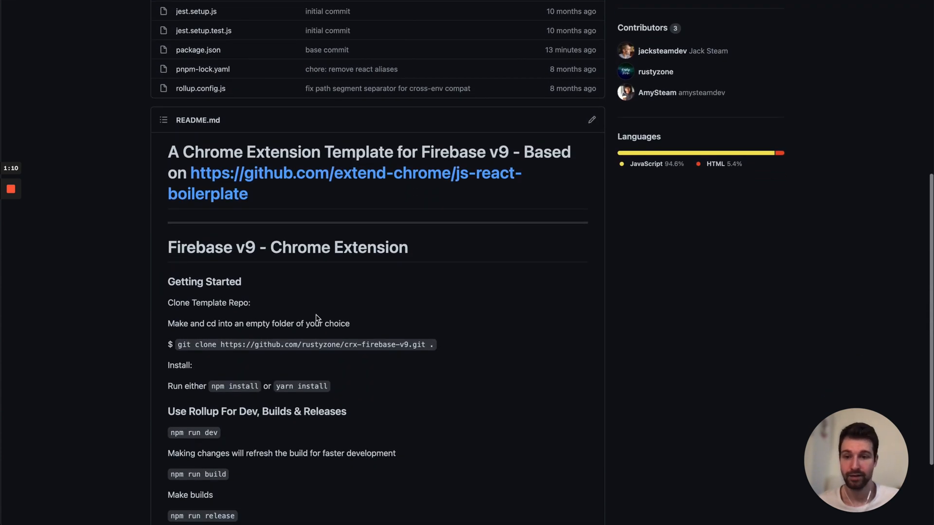
{"action": "scroll", "scroll_direction": "down", "scroll_amount": 3}
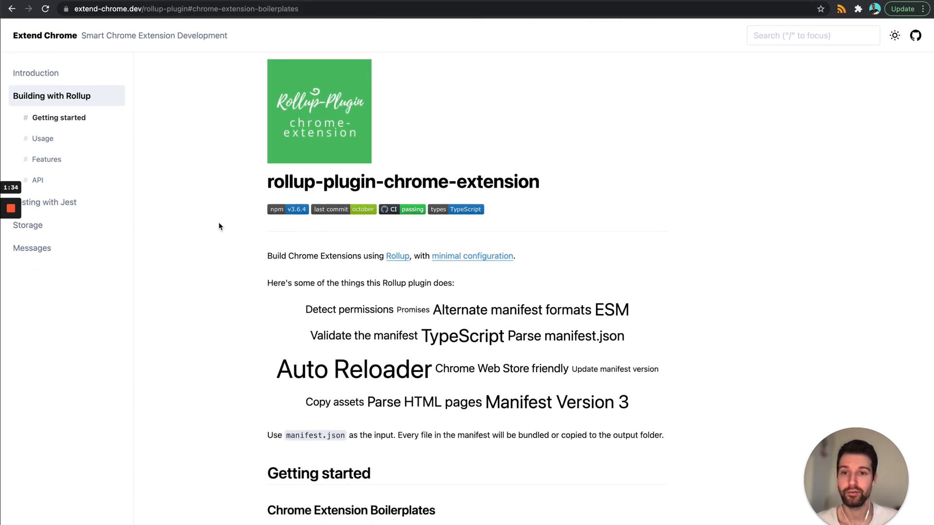
{"action": "mouse_move", "coordinate": [223, 270]}
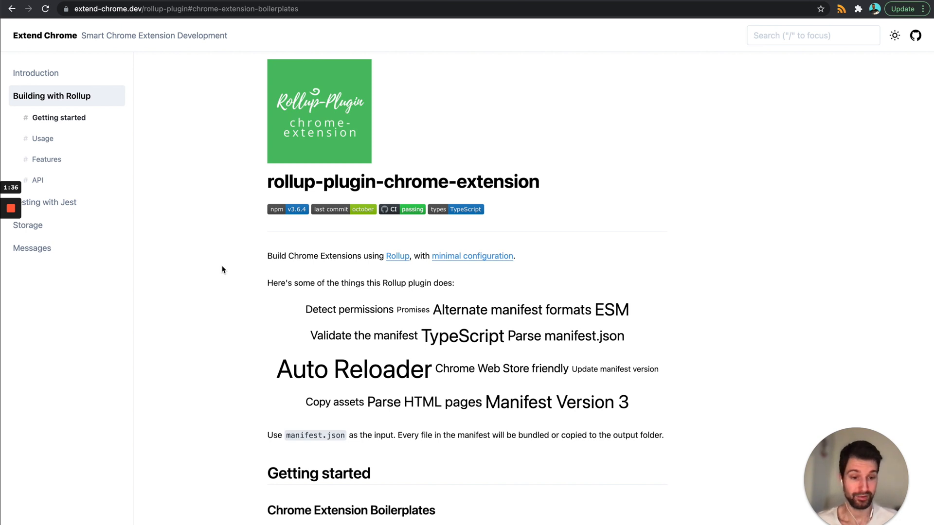
- Scroll to the Chrome Extension Boilerplates list and clear the clone URL highlight
{"action": "scroll", "scroll_direction": "down", "scroll_amount": 3}
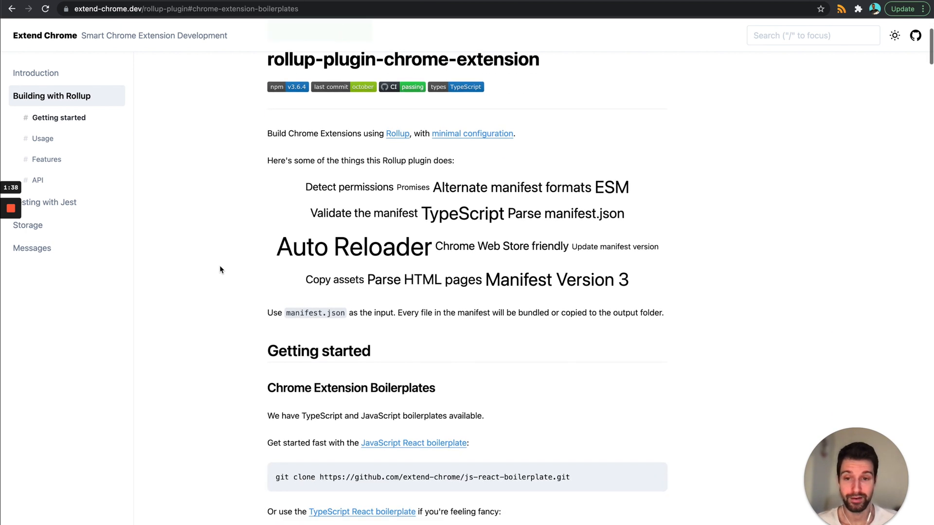
{"action": "scroll", "scroll_direction": "down", "scroll_amount": 3}
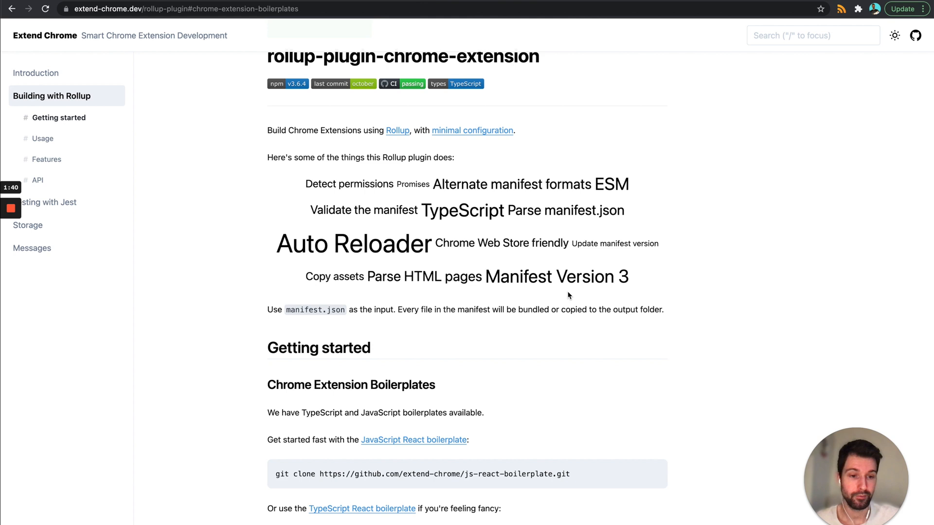
{"action": "scroll", "scroll_direction": "down", "scroll_amount": 3}
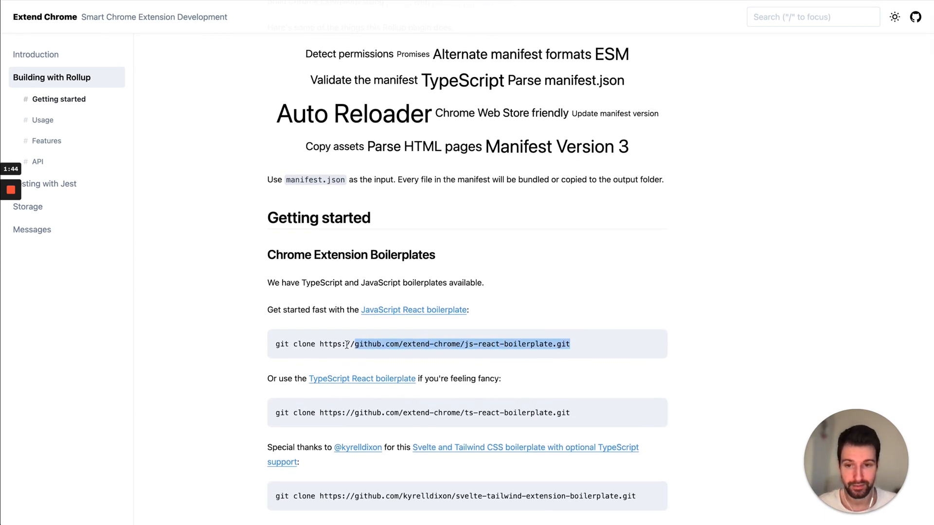
{"action": "left_click", "coordinate": [250, 346]}
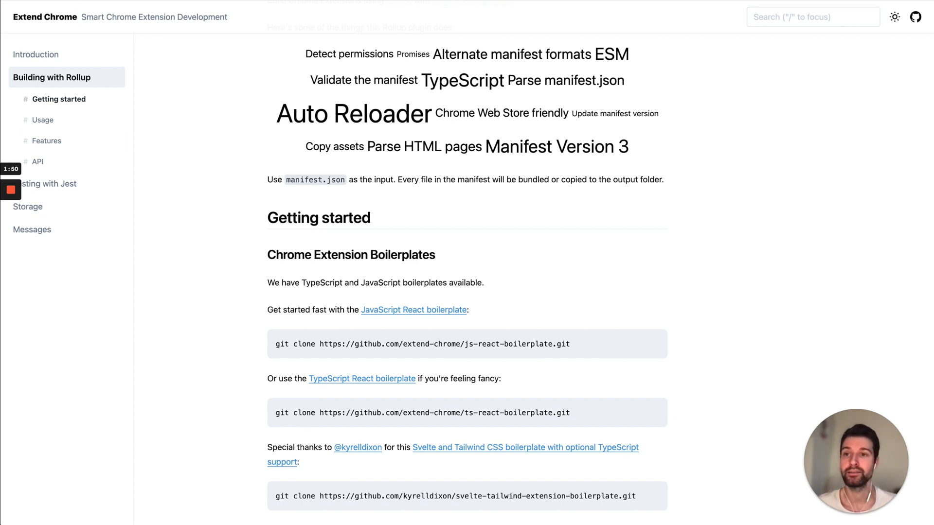
{"action": "mouse_move", "coordinate": [215, 186]}
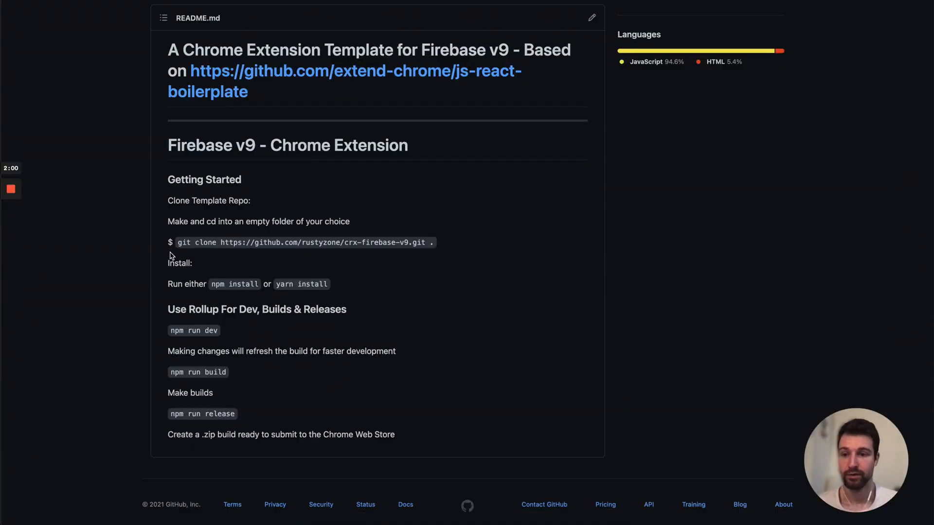
{"action": "mouse_move", "coordinate": [272, 351]}
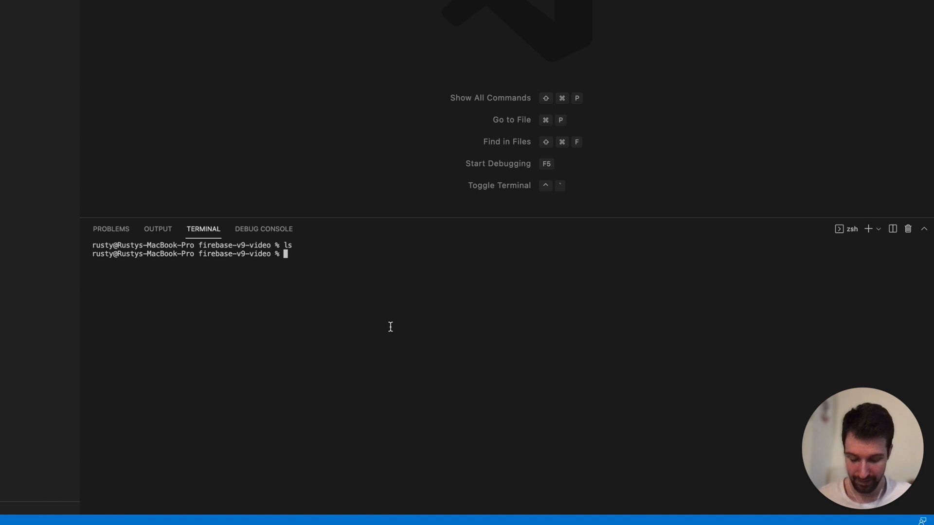
- Git clone crx-firebase-v9 into the current folder and scroll through rollup.config.js
{"action": "type", "text": "git clone https://github.com/rustyzone/crx-firebase-v9.git ."}
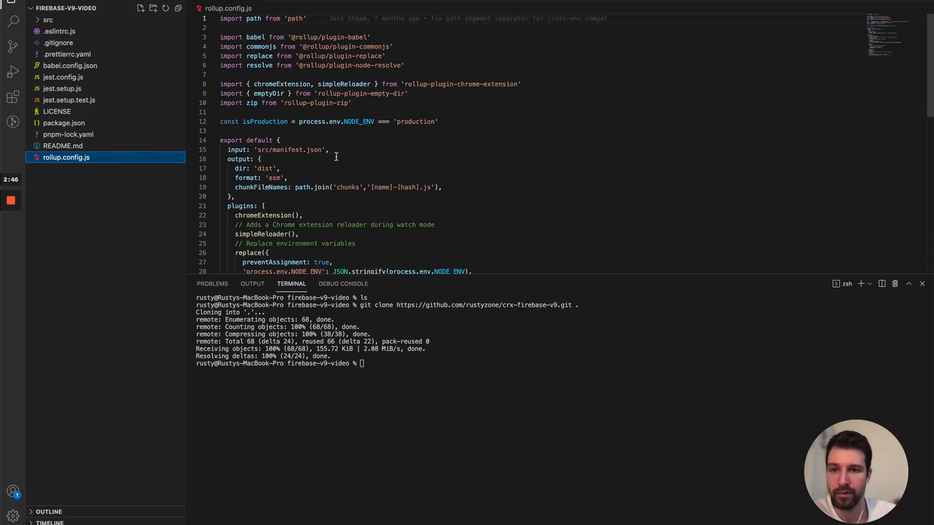
{"action": "scroll", "scroll_direction": "down", "scroll_amount": 3}
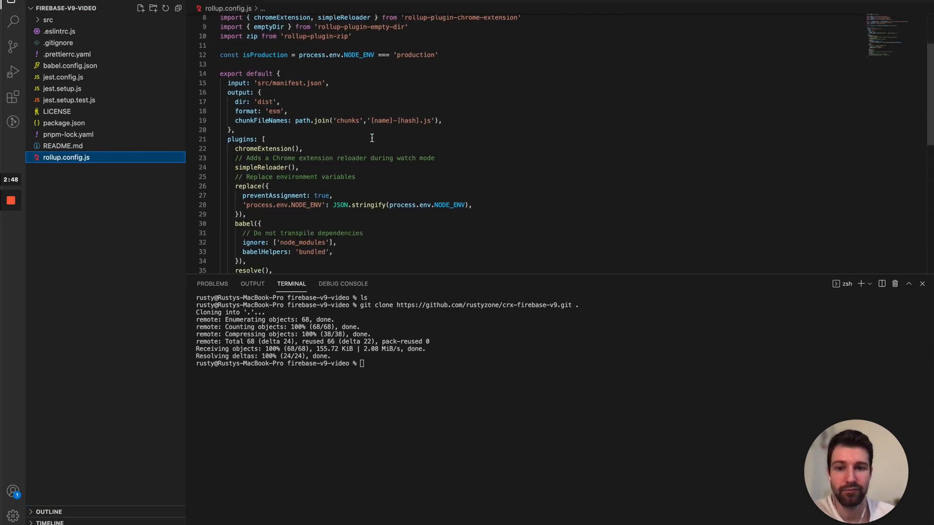
{"action": "scroll", "scroll_direction": "down", "scroll_amount": 3}
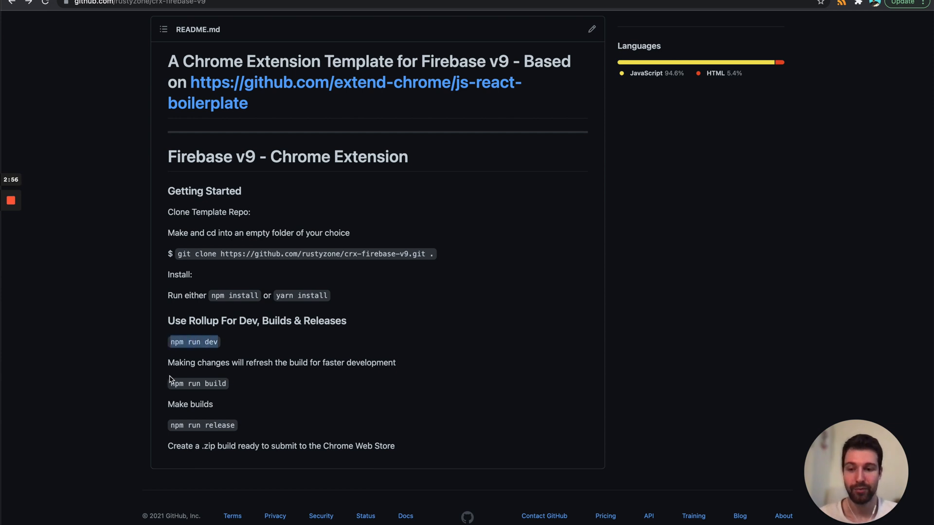
- Highlight the 'npm run dev' command in the README's build instructions
{"action": "double_click", "coordinate": [193, 342]}
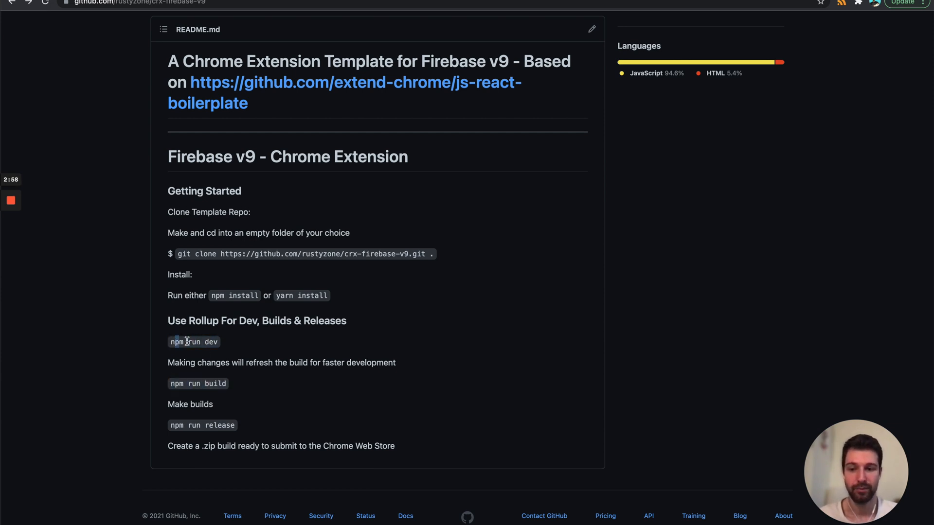
{"action": "mouse_move", "coordinate": [226, 348]}
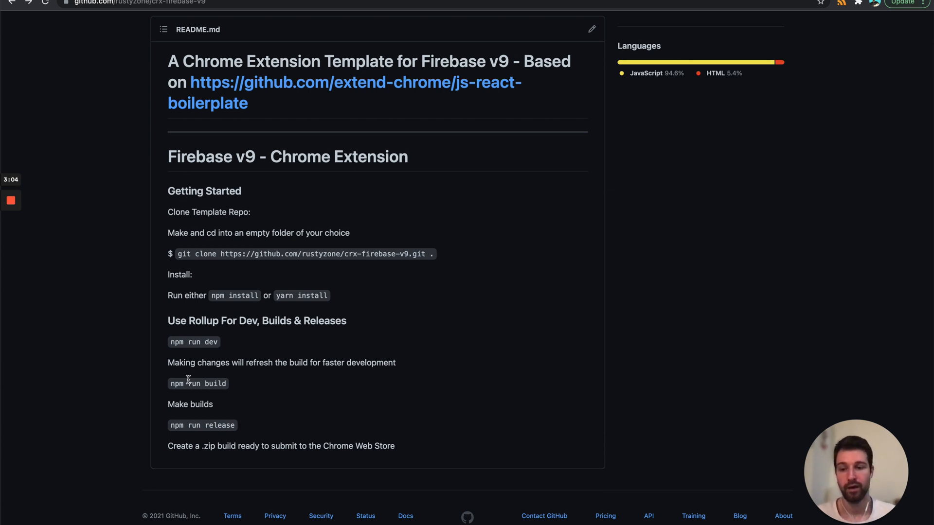
{"action": "mouse_move", "coordinate": [225, 425]}
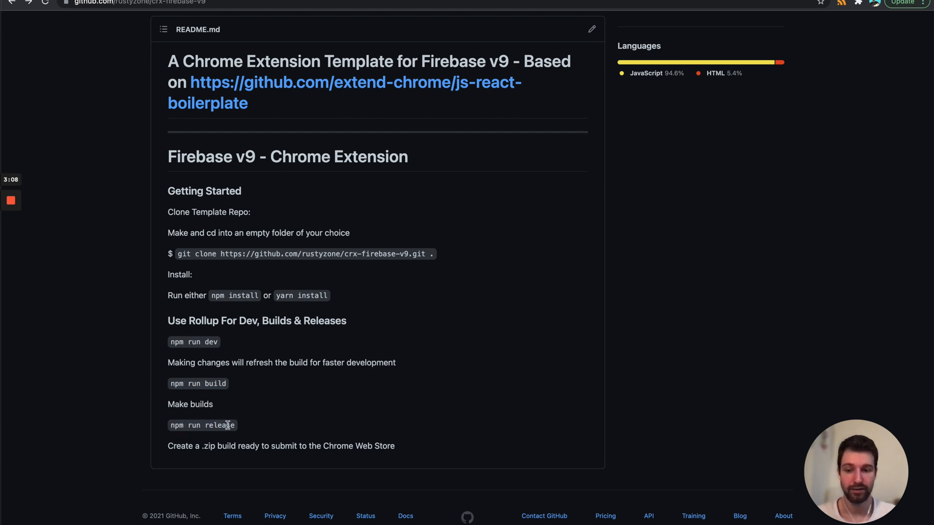
{"action": "mouse_move", "coordinate": [236, 430]}
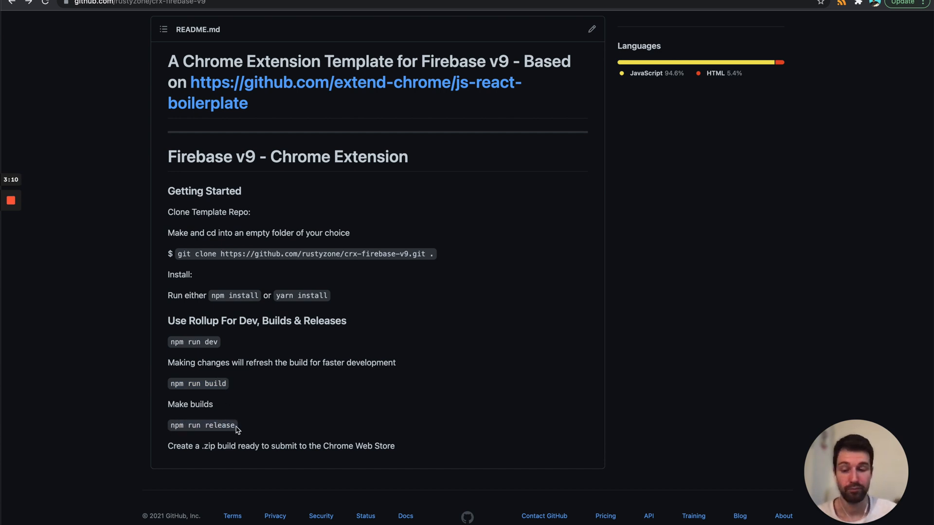
{"action": "mouse_move", "coordinate": [218, 425]}
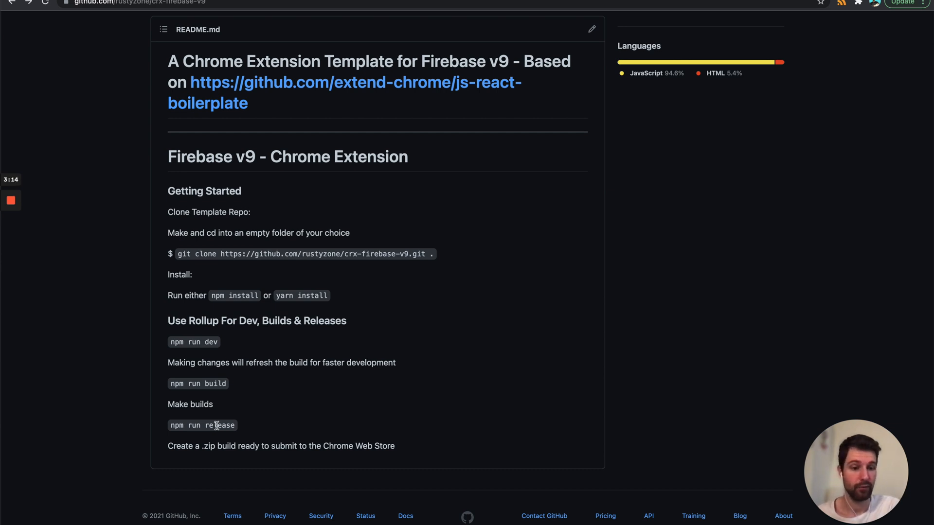
{"action": "mouse_move", "coordinate": [228, 396]}
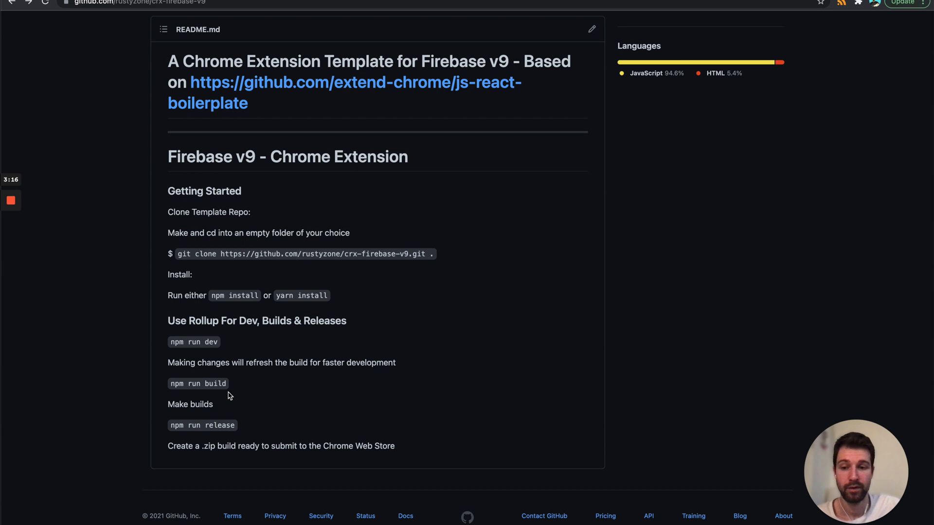
{"action": "mouse_move", "coordinate": [370, 339]}
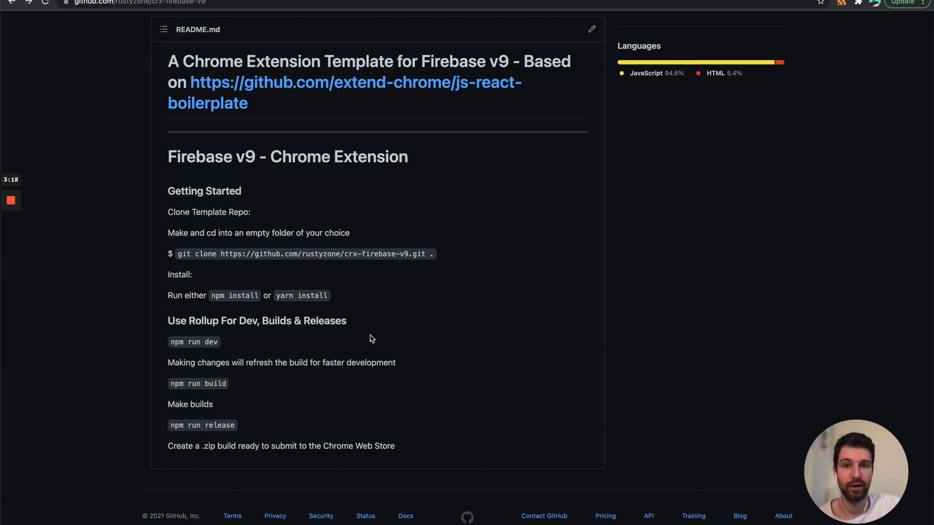
{"action": "mouse_move", "coordinate": [463, 314]}
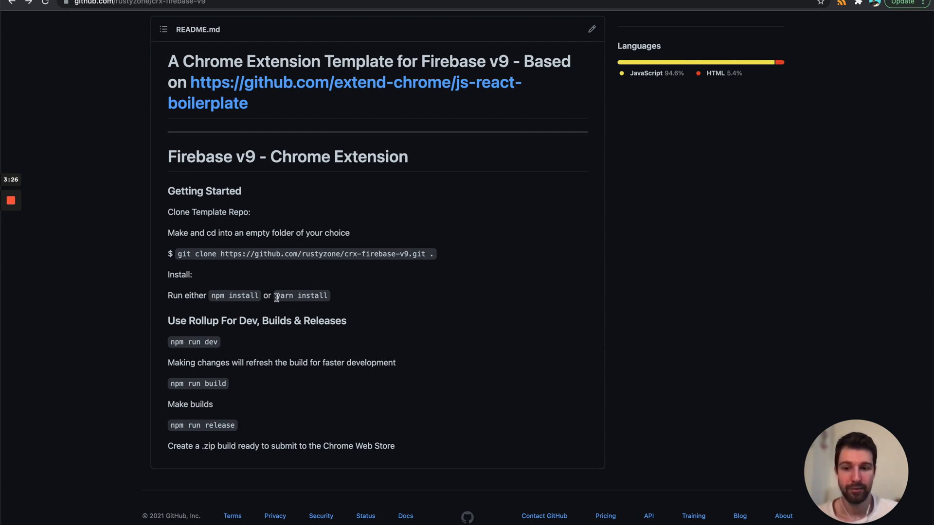
{"action": "mouse_move", "coordinate": [339, 511]}
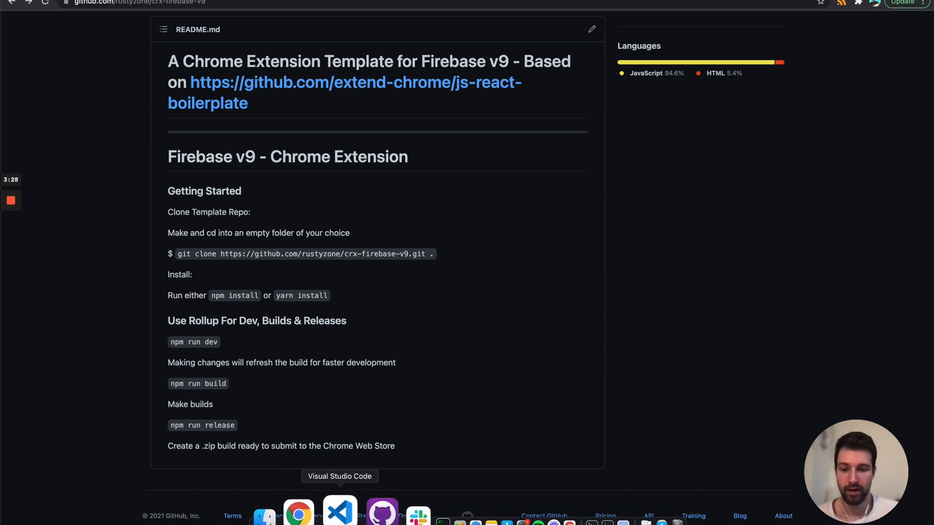
- Run npm install and select the firebase ^9.1.3 dependency in package.json
{"action": "left_click", "coordinate": [339, 511]}
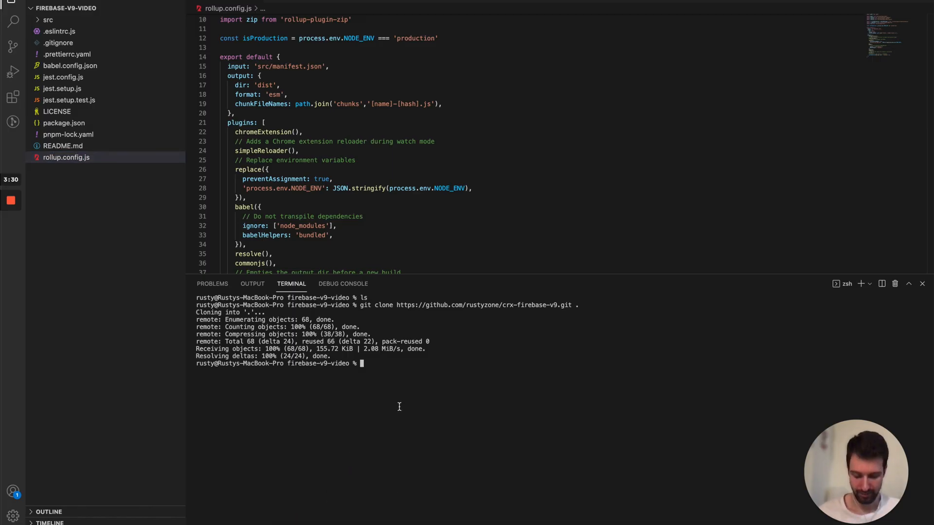
{"action": "type", "text": "npm install"}
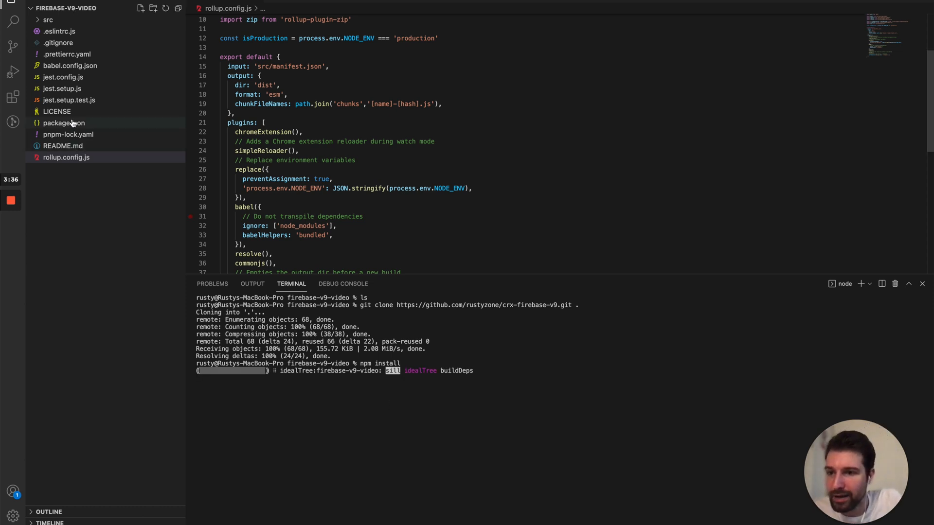
{"action": "left_click", "coordinate": [64, 123]}
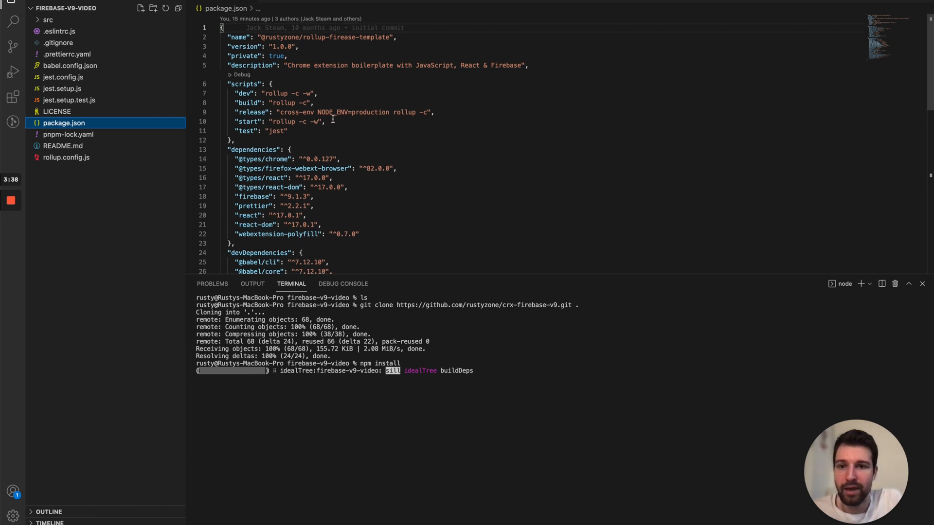
{"action": "scroll", "scroll_direction": "down", "scroll_amount": 3}
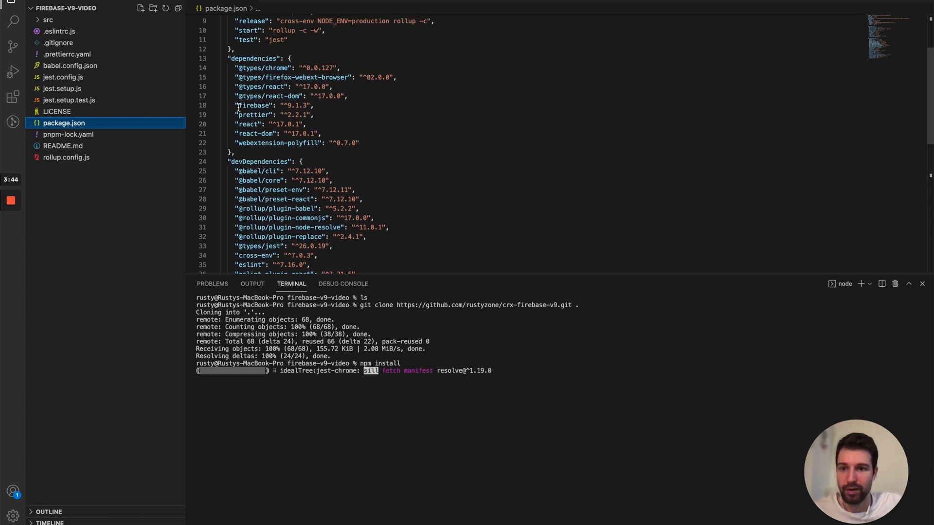
{"action": "double_click", "coordinate": [257, 106]}
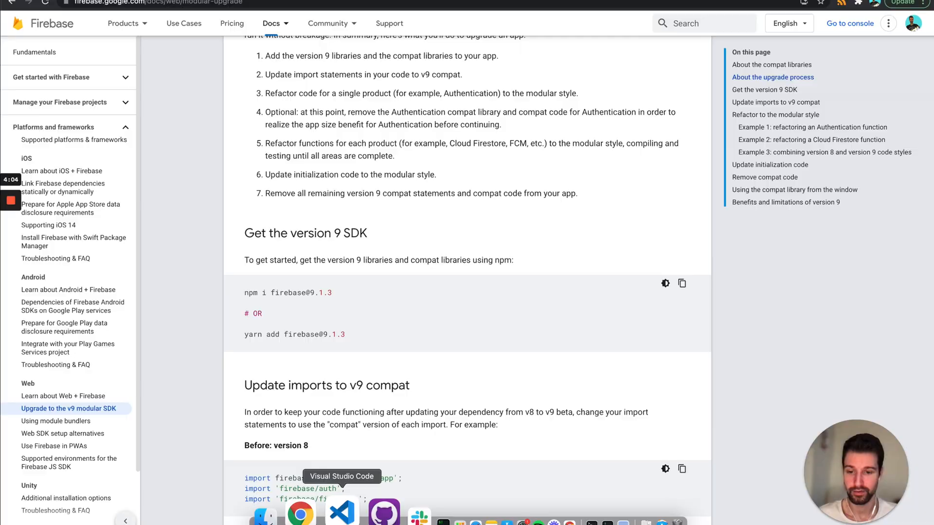
{"action": "left_click", "coordinate": [342, 514]}
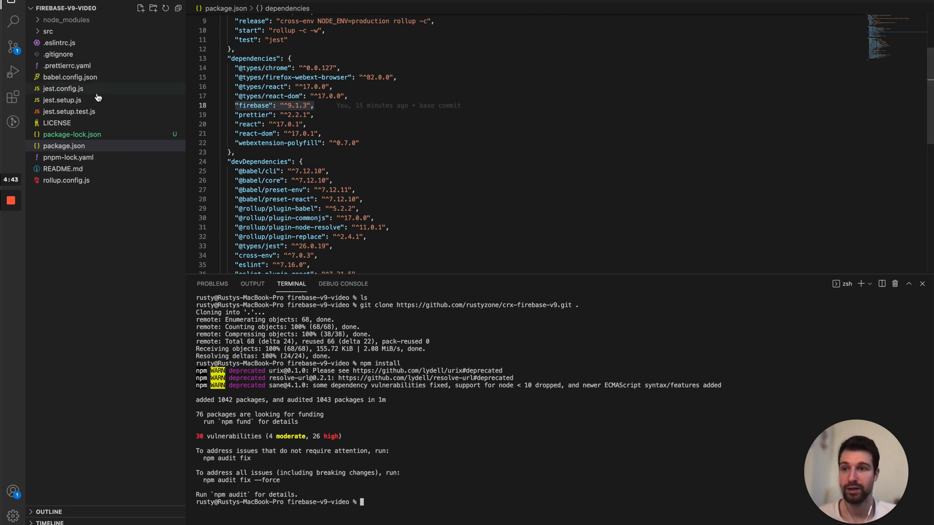
- Browse the node_modules folder, then open src/manifest.json
{"action": "left_click", "coordinate": [65, 19]}
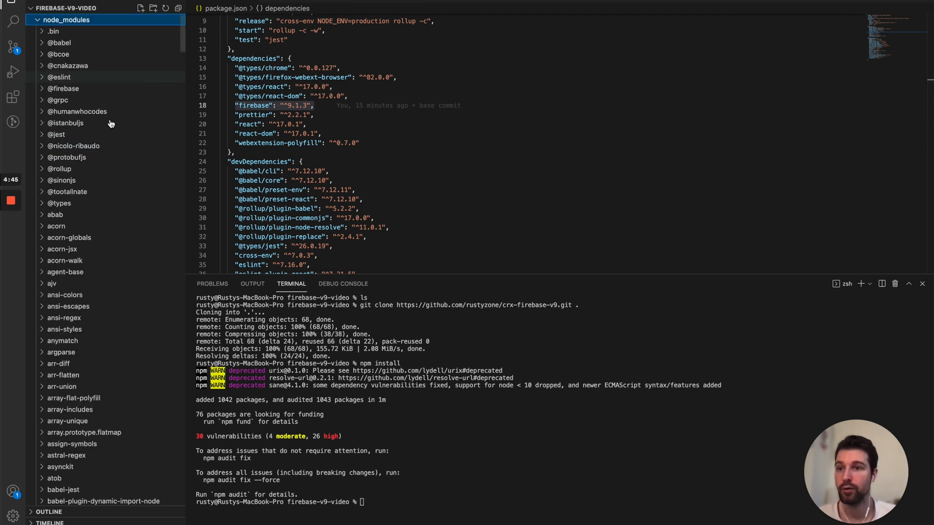
{"action": "mouse_move", "coordinate": [76, 109]}
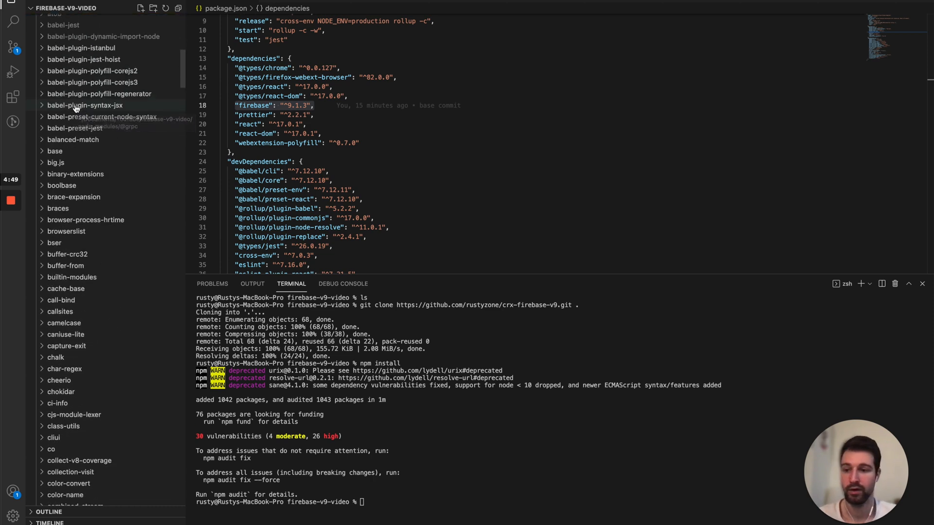
{"action": "left_click", "coordinate": [67, 20]}
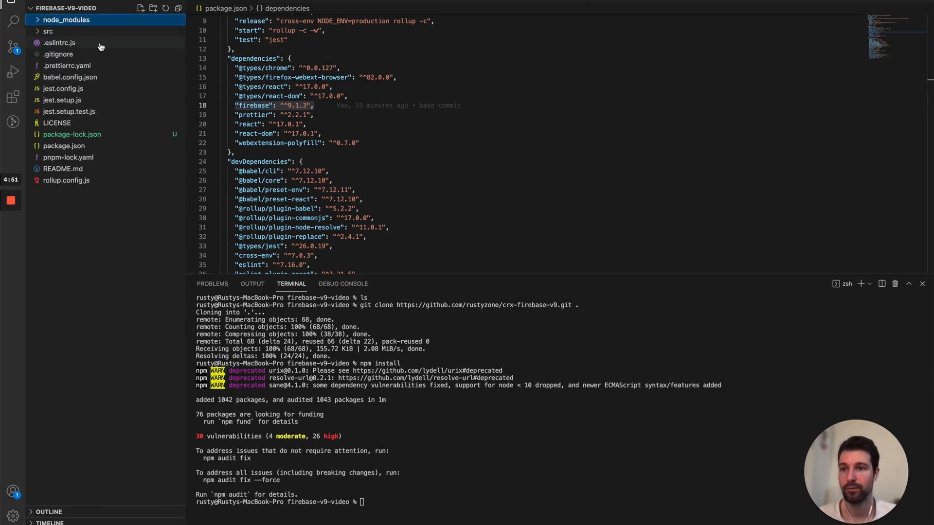
{"action": "mouse_move", "coordinate": [48, 32]}
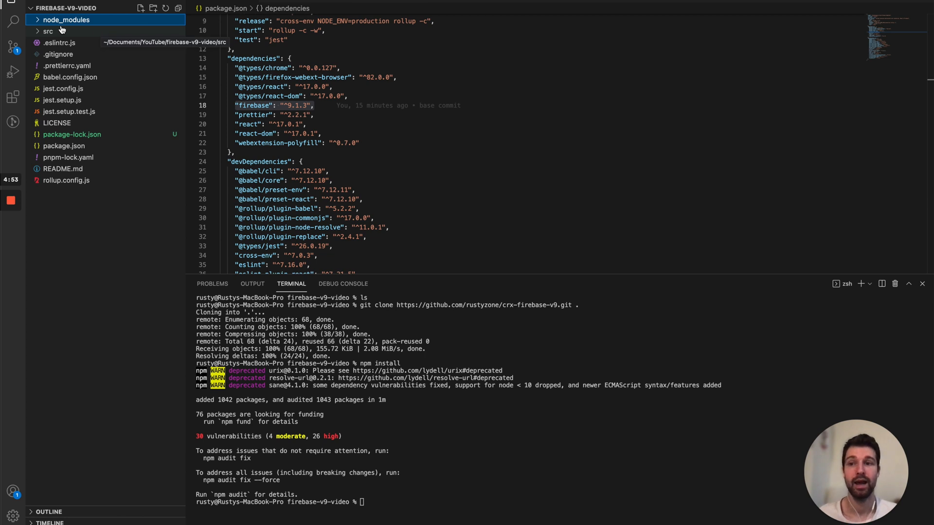
{"action": "left_click", "coordinate": [47, 31]}
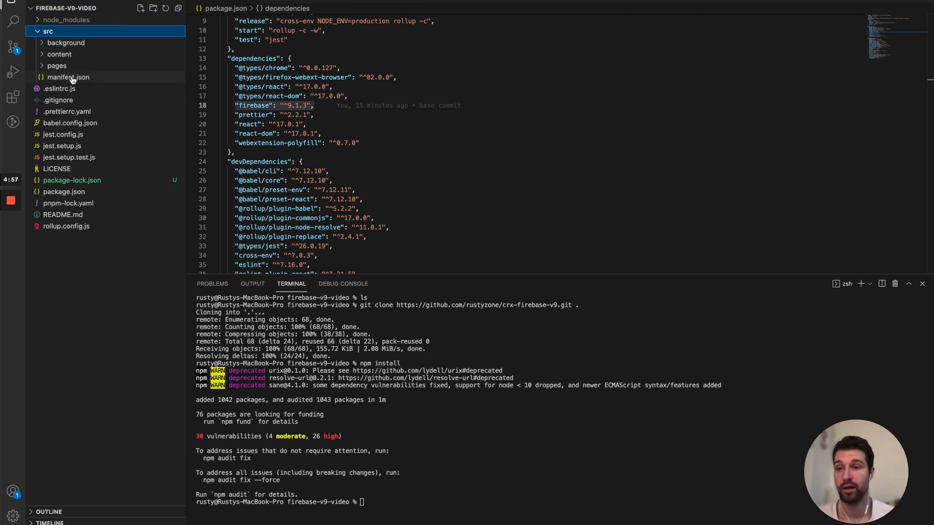
{"action": "left_click", "coordinate": [68, 76]}
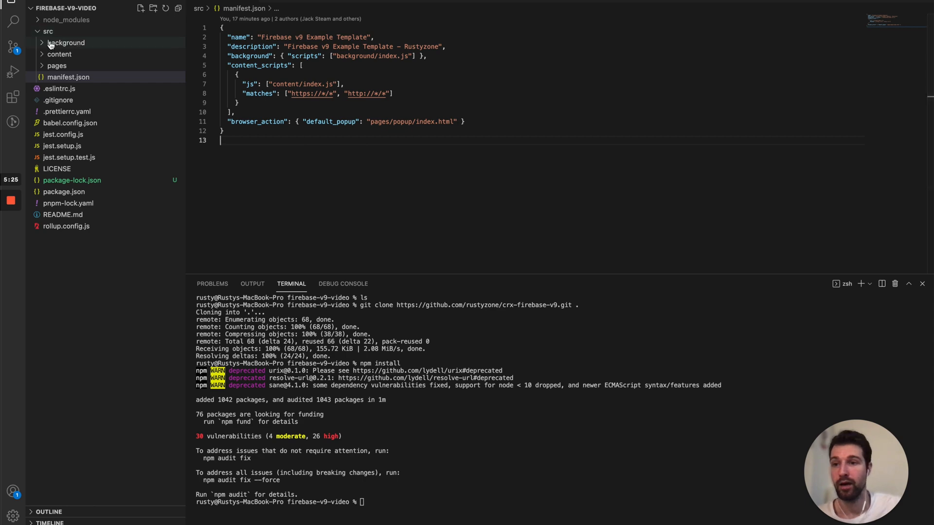
- Open the background script and select its initializeApp import before returning to the docs
{"action": "left_click", "coordinate": [64, 54]}
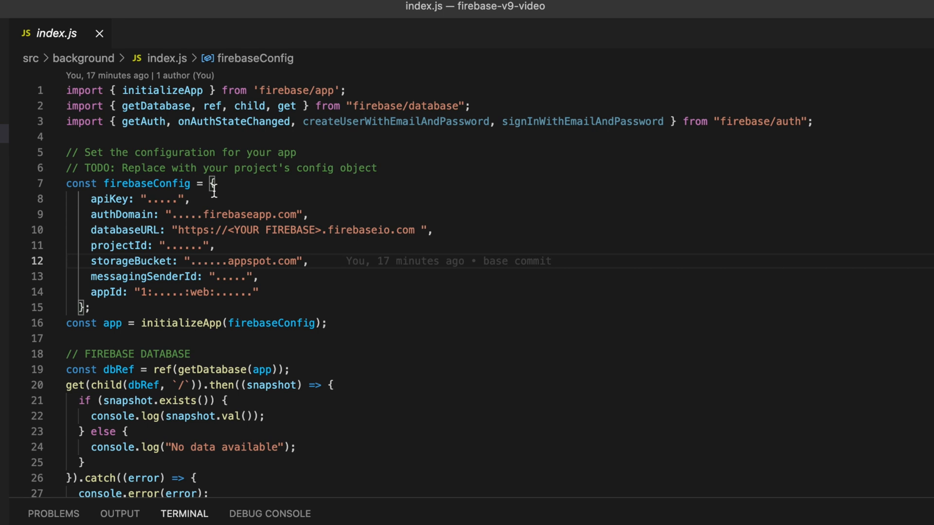
{"action": "mouse_move", "coordinate": [74, 90]}
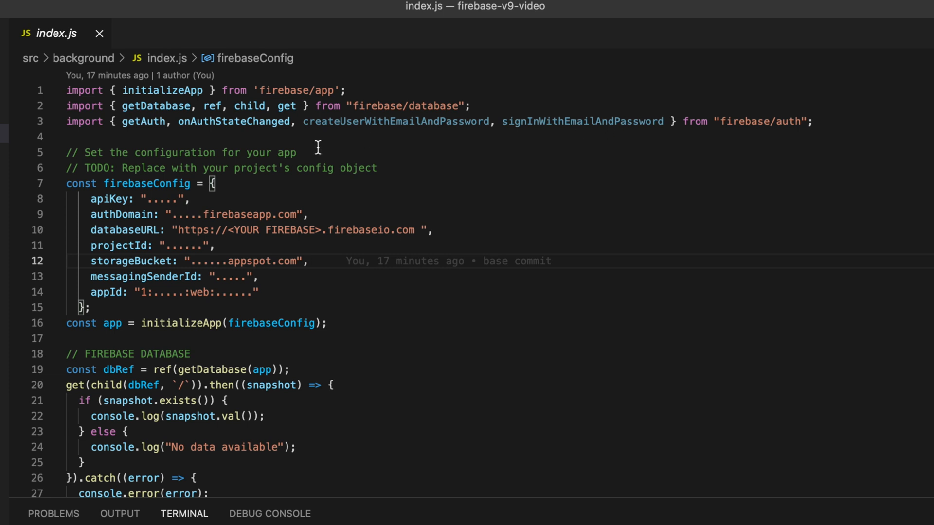
{"action": "mouse_move", "coordinate": [199, 158]}
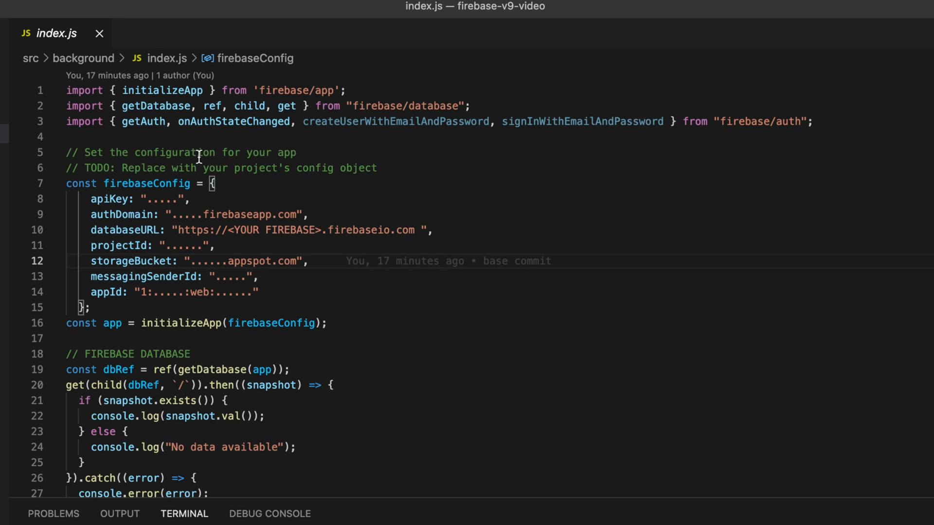
{"action": "mouse_move", "coordinate": [170, 93]}
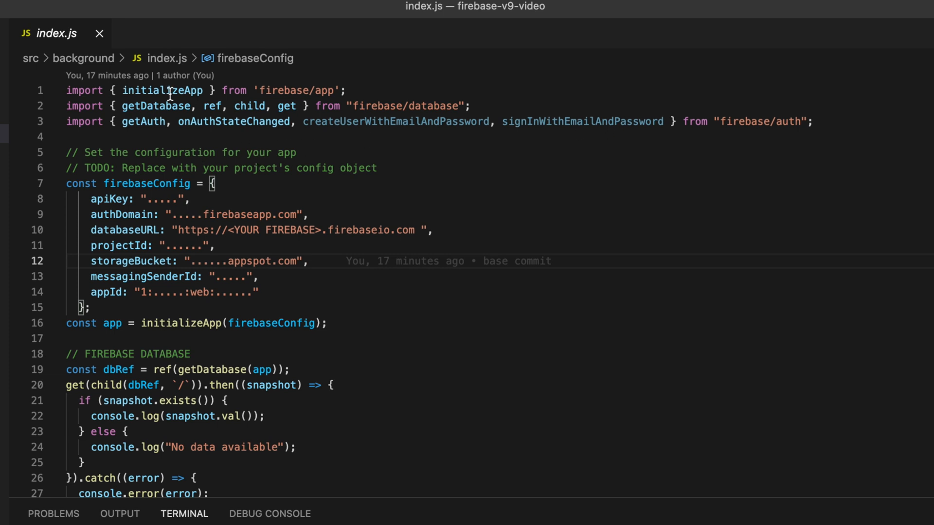
{"action": "double_click", "coordinate": [162, 90]}
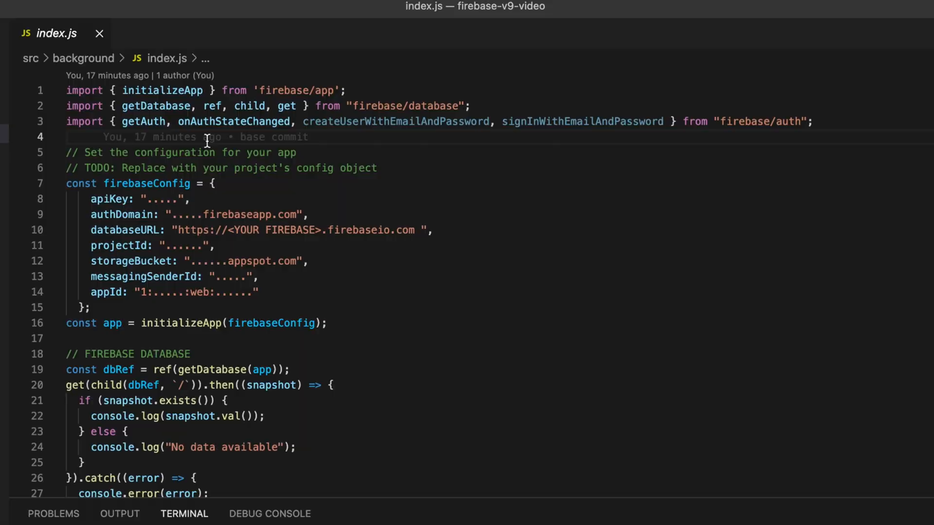
{"action": "left_click", "coordinate": [323, 512]}
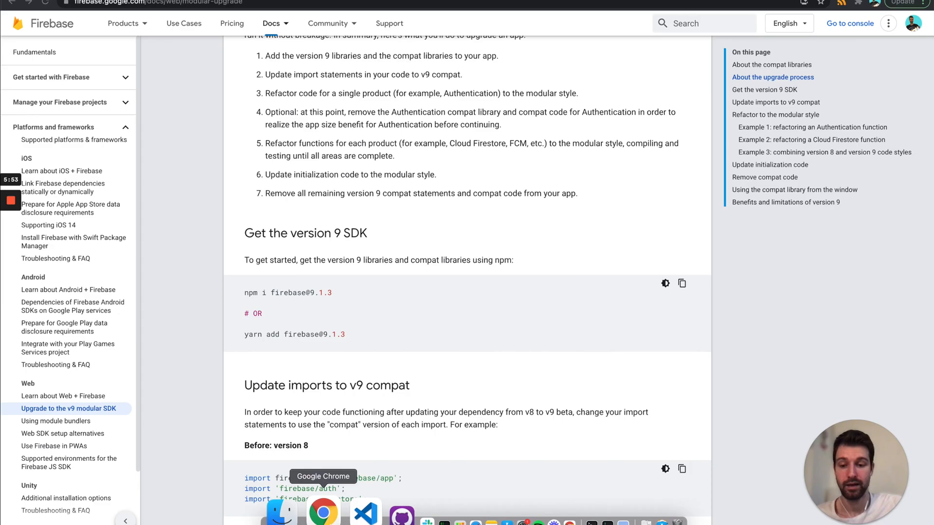
- Compare the Web v8 and v9 read-data-once examples and select the v9 get() code
{"action": "scroll", "scroll_direction": "down", "scroll_amount": 3}
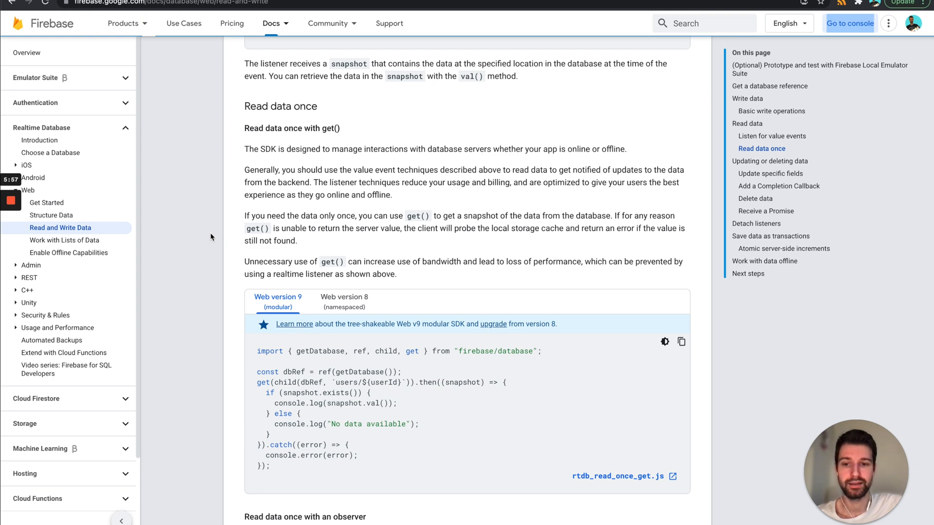
{"action": "scroll", "scroll_direction": "up", "scroll_amount": 3}
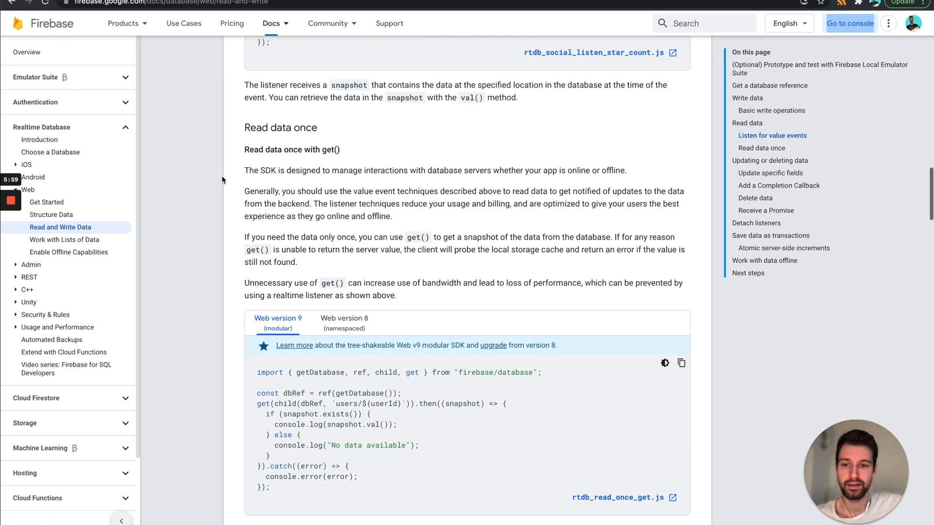
{"action": "scroll", "scroll_direction": "down", "scroll_amount": 3}
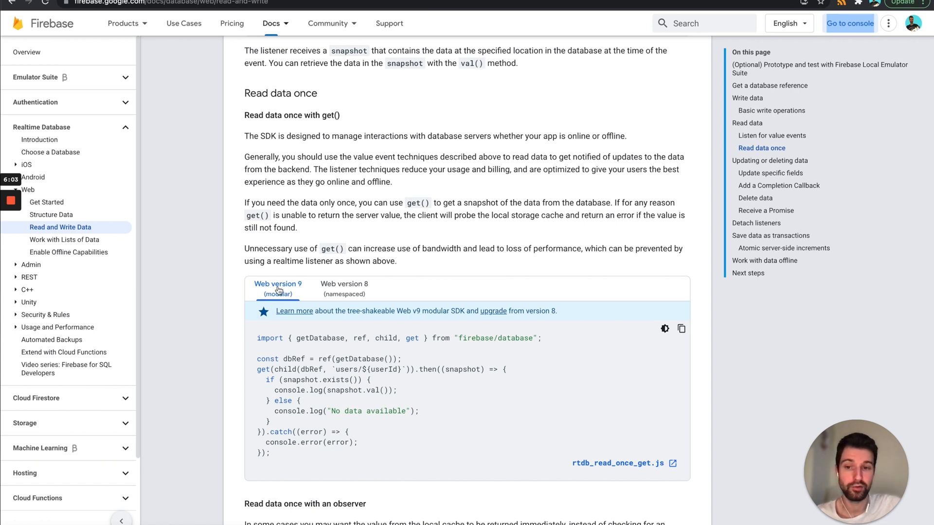
{"action": "left_click", "coordinate": [344, 289]}
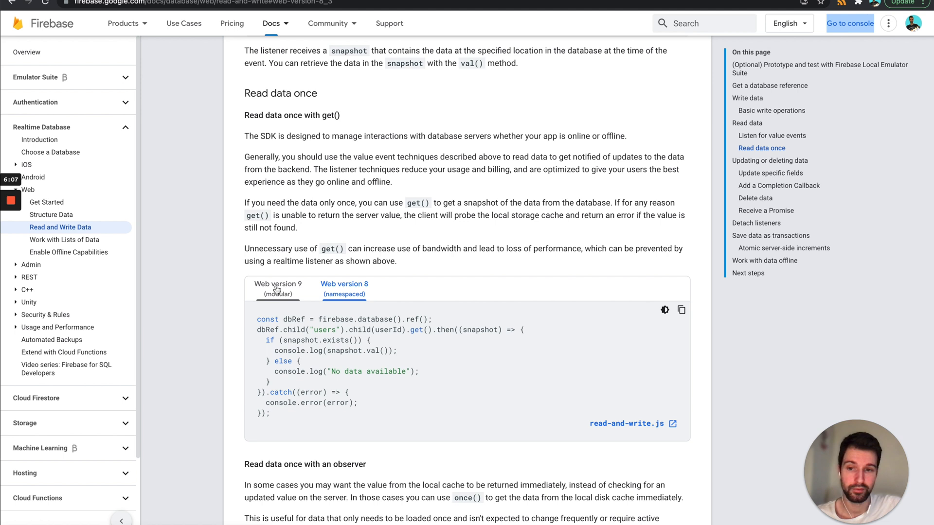
{"action": "left_click", "coordinate": [278, 289]}
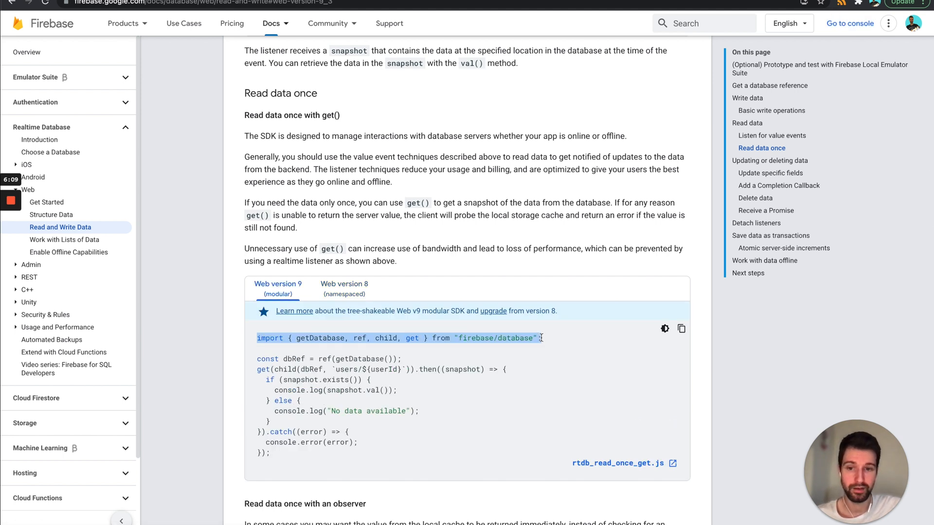
{"action": "mouse_move", "coordinate": [342, 378]}
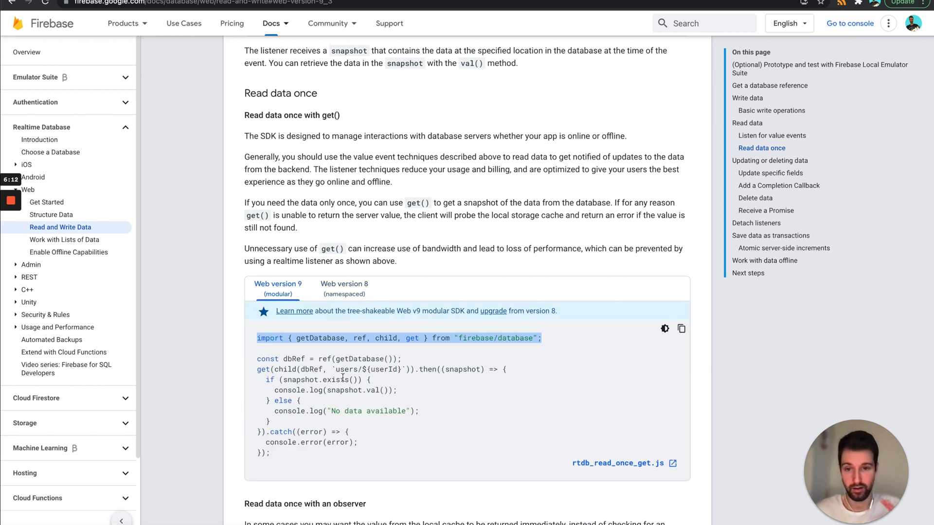
{"action": "left_click_drag", "start_coordinate": [258, 338], "coordinate": [269, 452]}
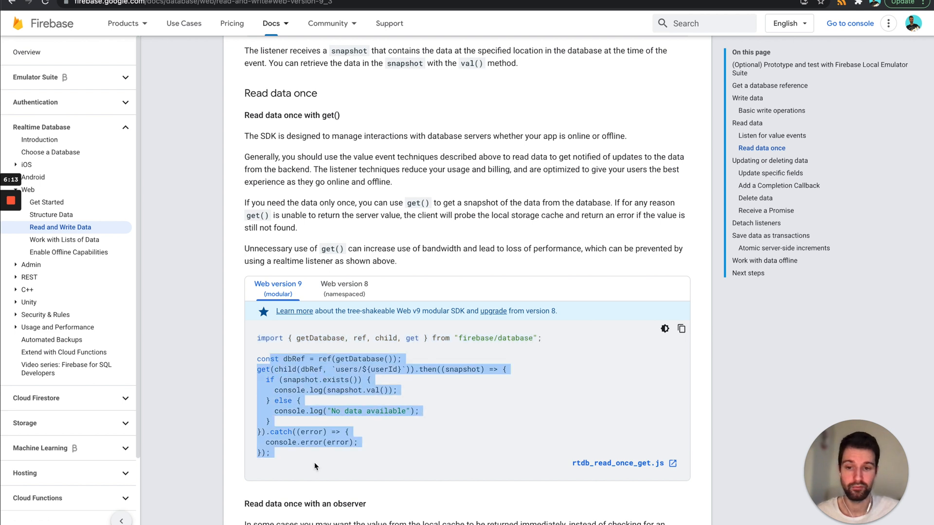
{"action": "mouse_move", "coordinate": [250, 430]}
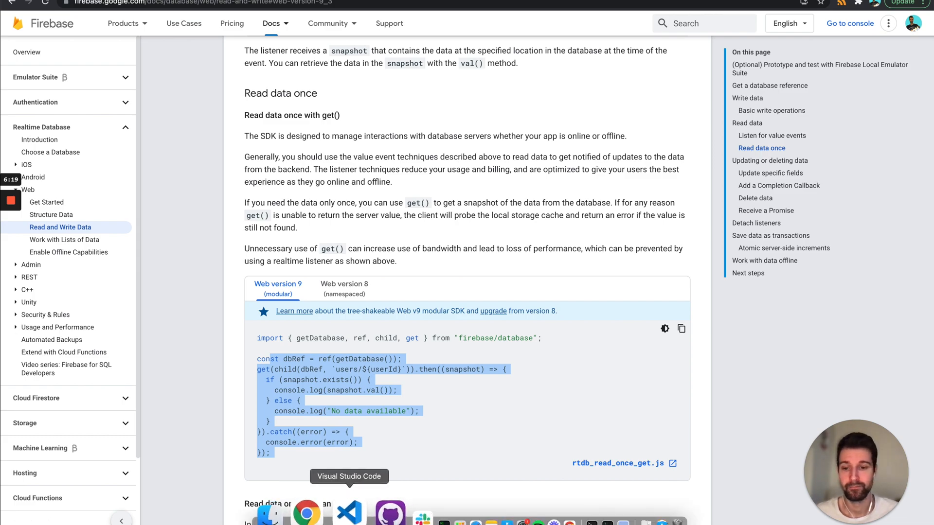
{"action": "left_click", "coordinate": [349, 512]}
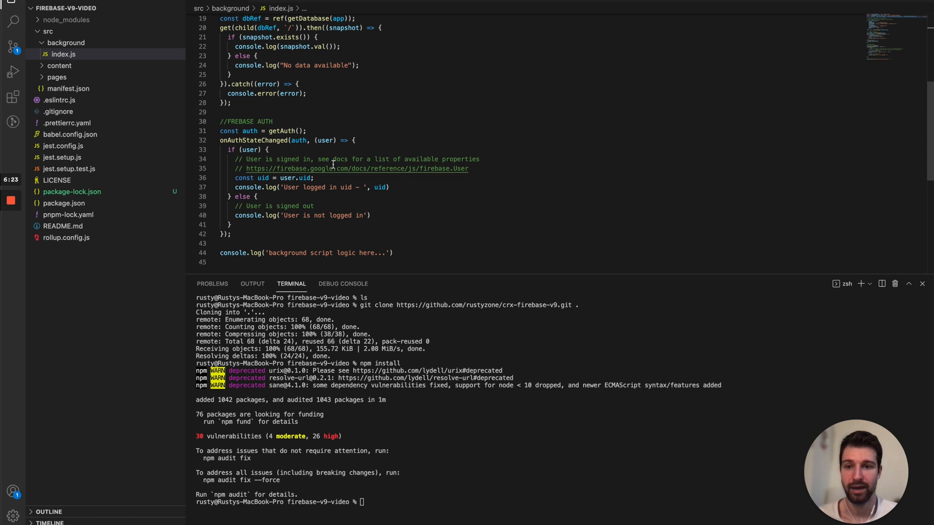
- Scroll through background index.js past the Firebase config and get() read
{"action": "scroll", "scroll_direction": "down", "scroll_amount": 3}
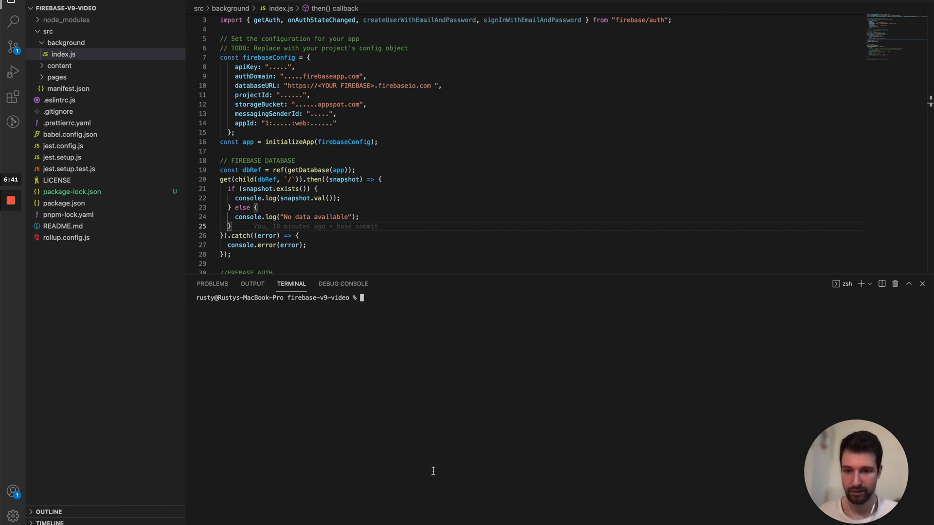
- Start the 'npm run dev' build and open the generated dist/manifest.json
{"action": "type", "text": "npm"}
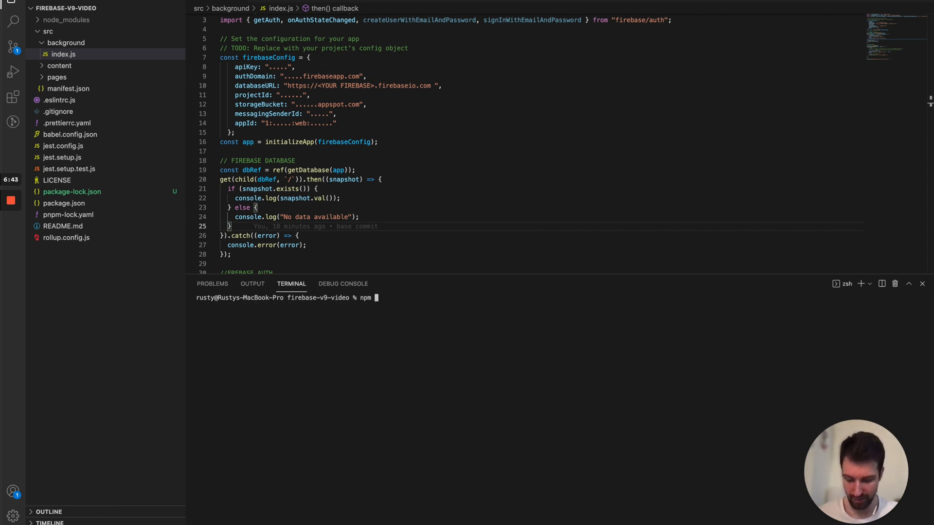
{"action": "type", "text": "run dev"}
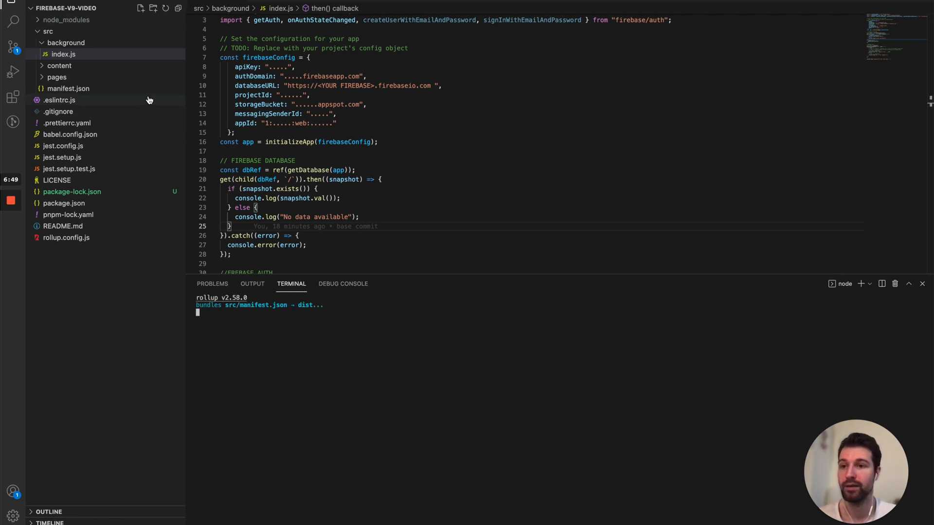
{"action": "mouse_move", "coordinate": [58, 99]}
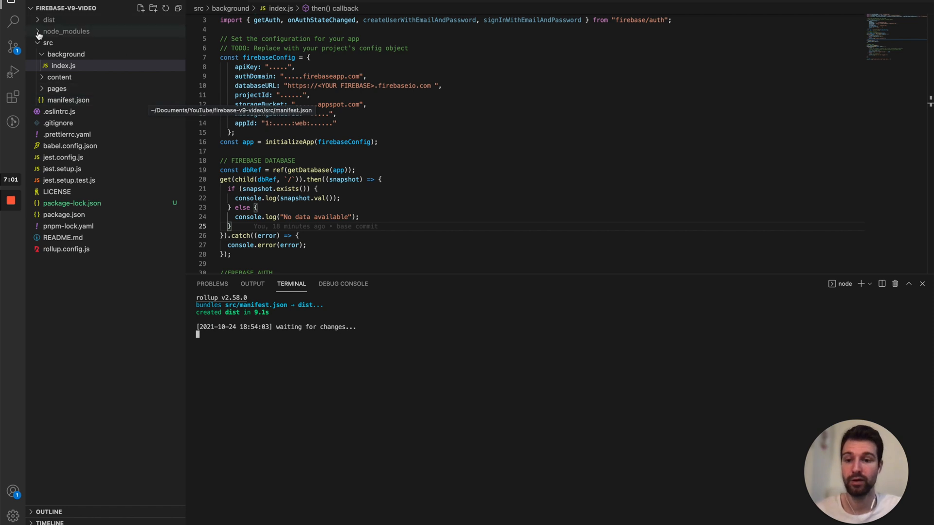
{"action": "left_click", "coordinate": [49, 19]}
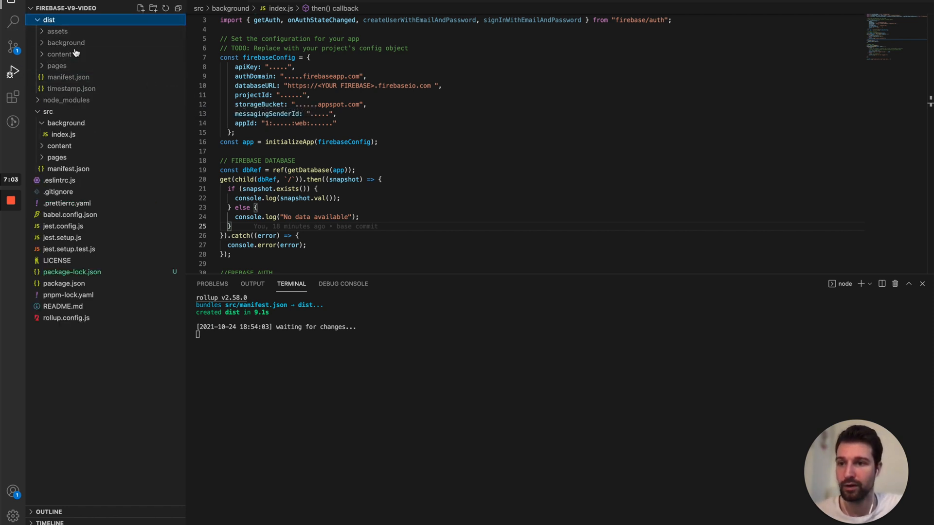
{"action": "left_click", "coordinate": [68, 77]}
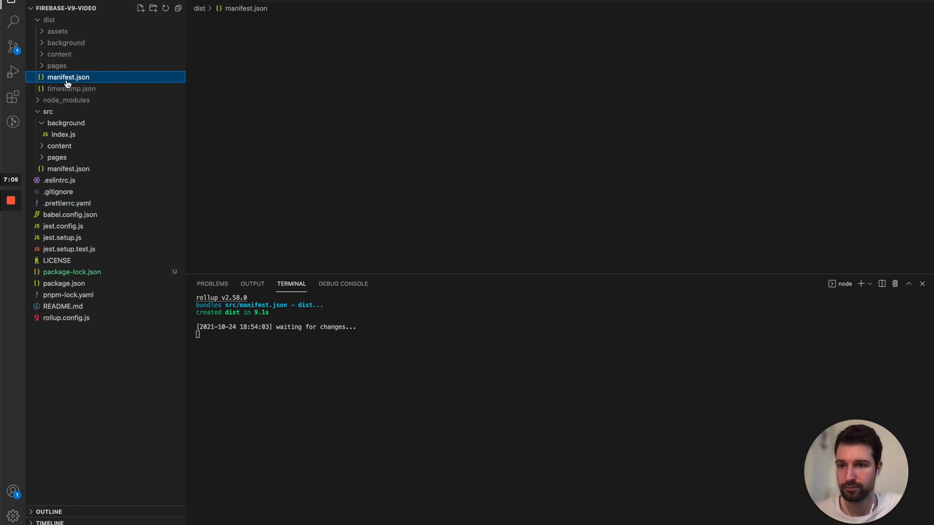
{"action": "left_click", "coordinate": [68, 77]}
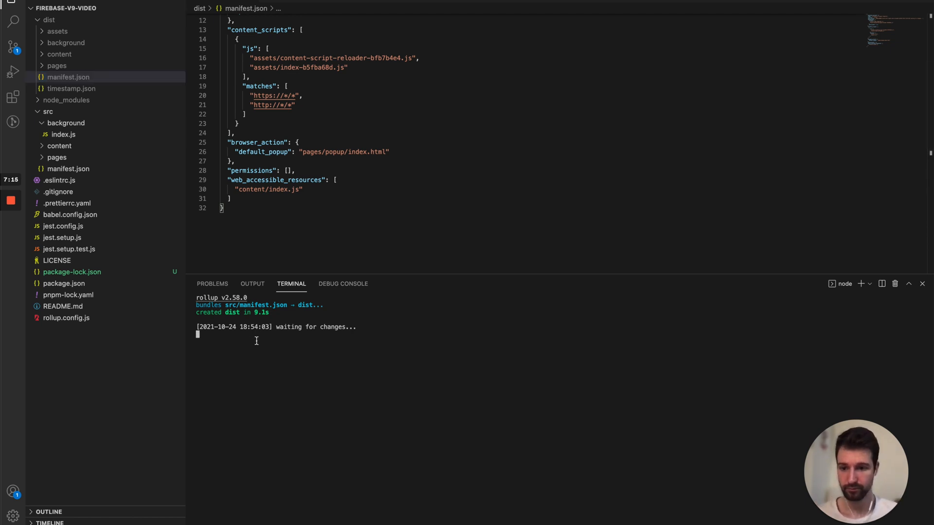
- Stop the dev watcher, run npm run build, and open the regenerated dist/manifest.json
{"action": "left_click", "coordinate": [57, 31]}
{"action": "type", "text": "npm run"}
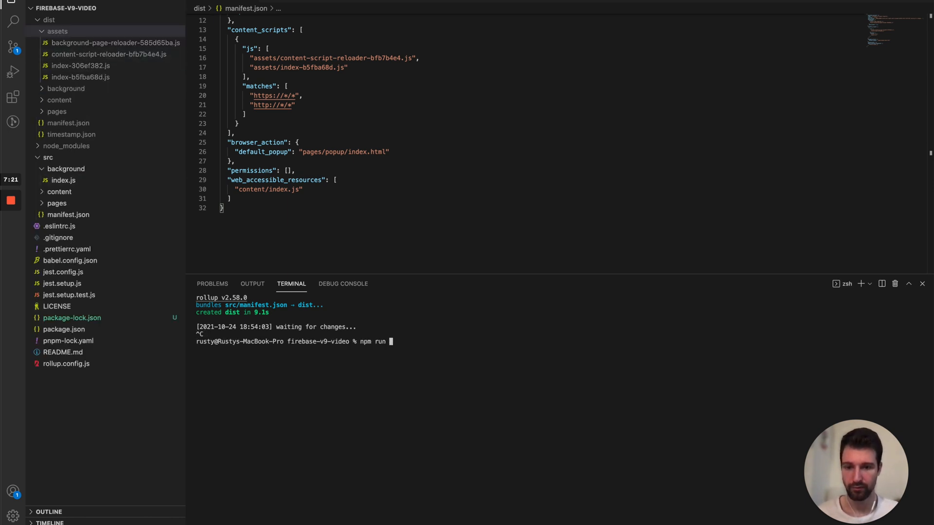
{"action": "type", "text": "build"}
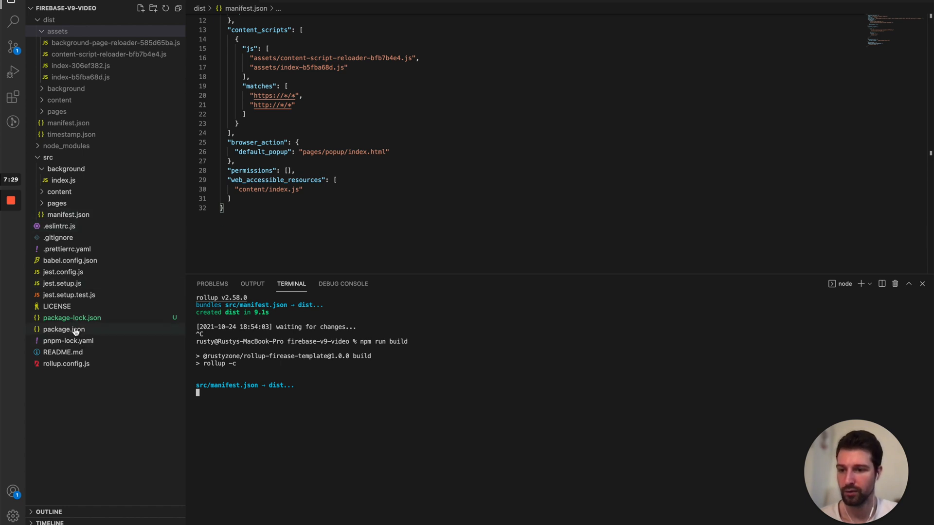
{"action": "left_click", "coordinate": [64, 329]}
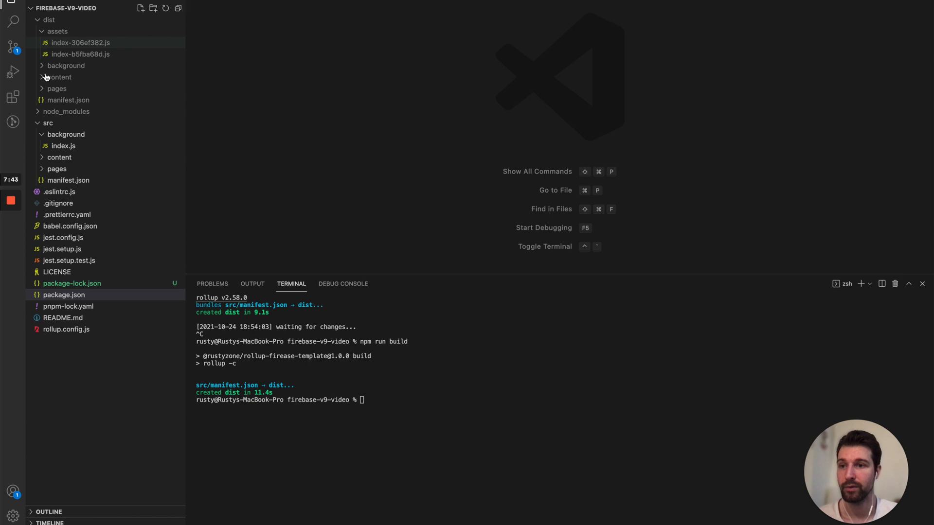
{"action": "left_click", "coordinate": [68, 99]}
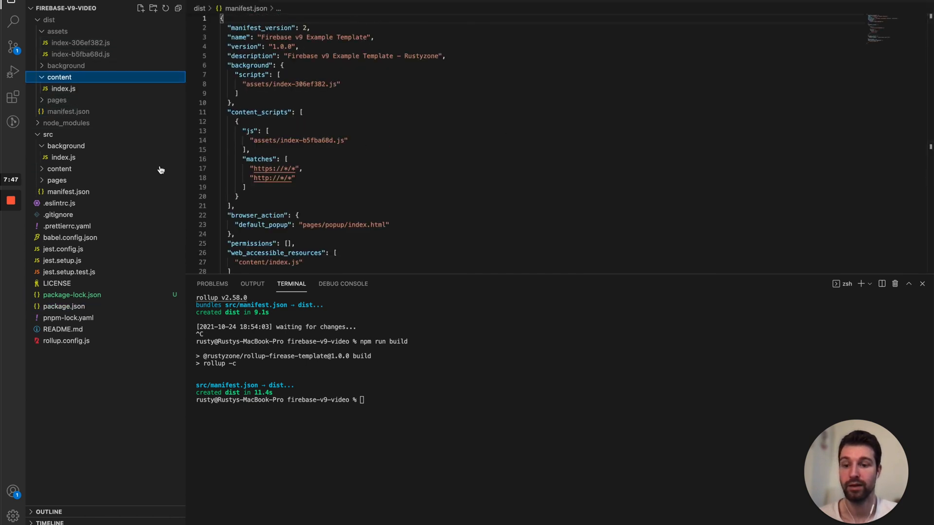
- Run npm run release and move into the new releases folder
{"action": "type", "text": "run"}
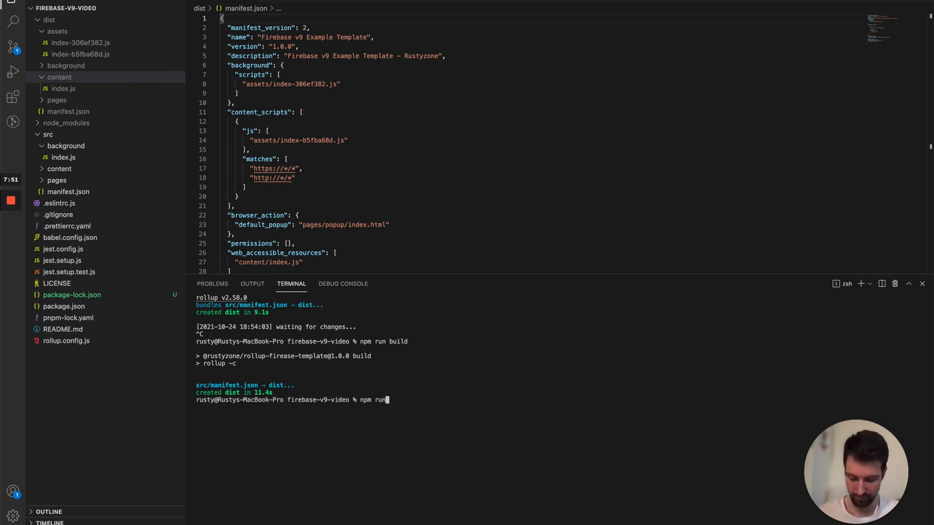
{"action": "type", "text": "release"}
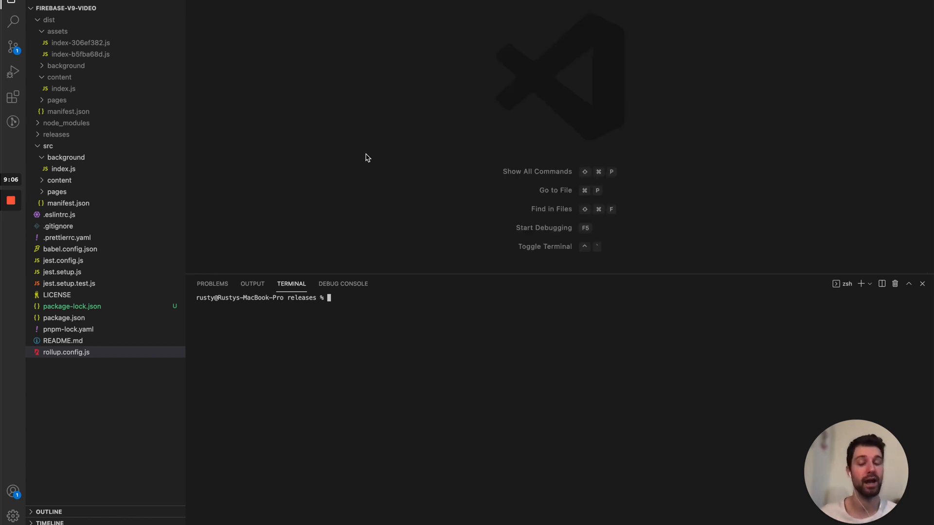
{"action": "mouse_move", "coordinate": [376, 161]}
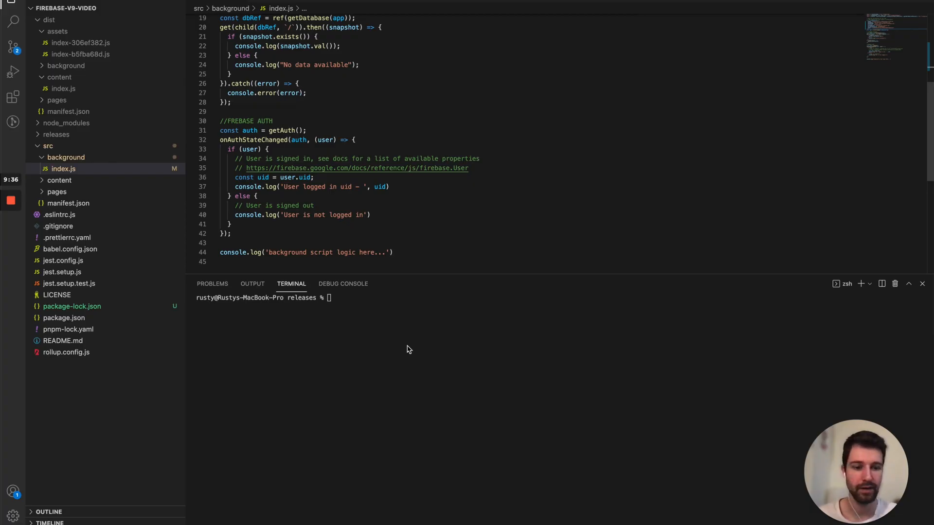
- Return to the project root, rerun npm run dev, and switch to Google Chrome
{"action": "type", "text": "cd ../"}
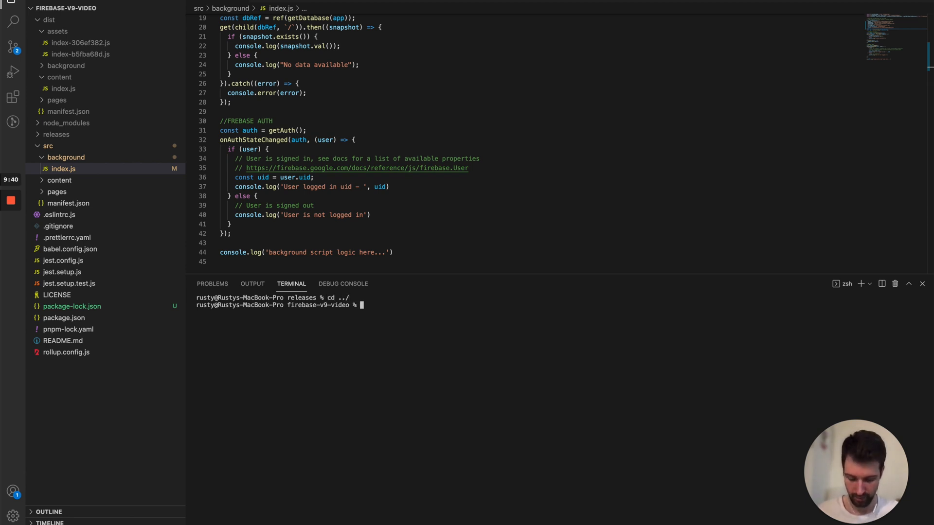
{"action": "type", "text": "npm run dev"}
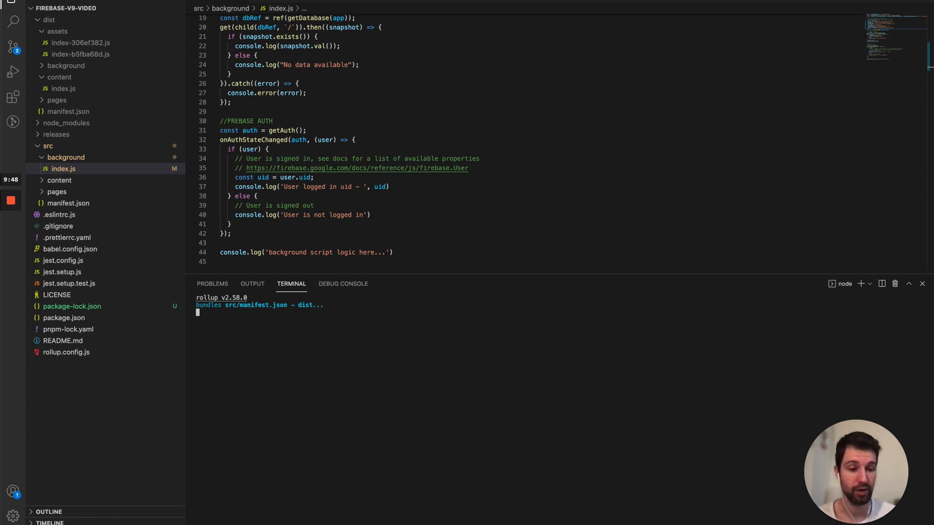
{"action": "mouse_move", "coordinate": [339, 509]}
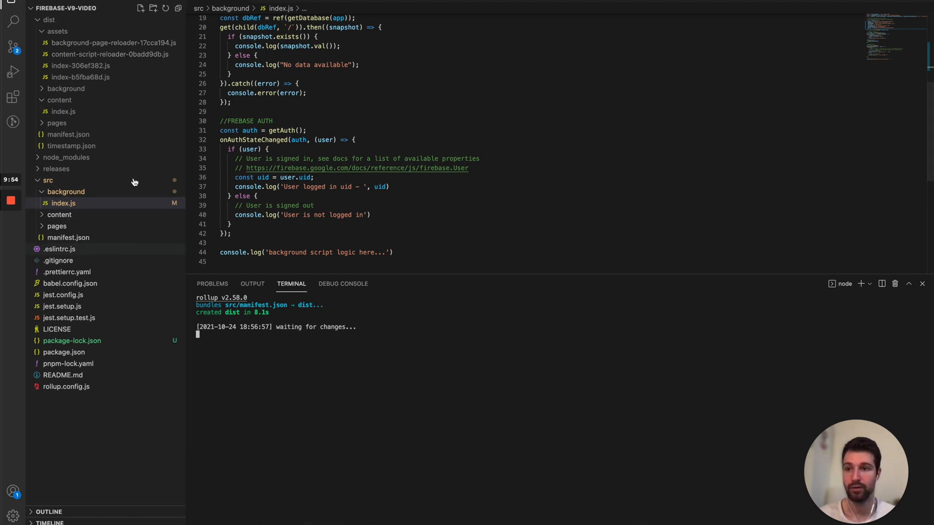
{"action": "mouse_move", "coordinate": [291, 456]}
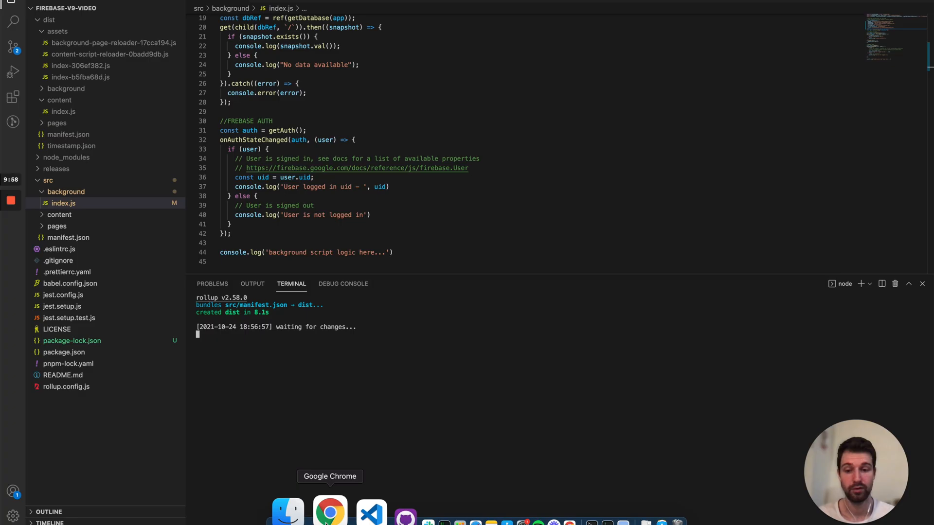
{"action": "left_click", "coordinate": [329, 511]}
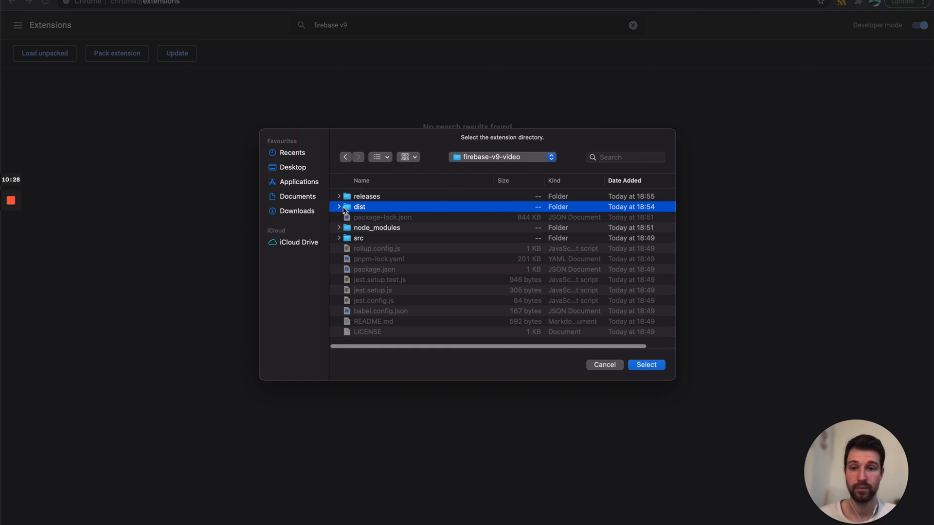
- Load dist as an unpacked extension and inspect its background page
{"action": "left_click", "coordinate": [340, 207]}
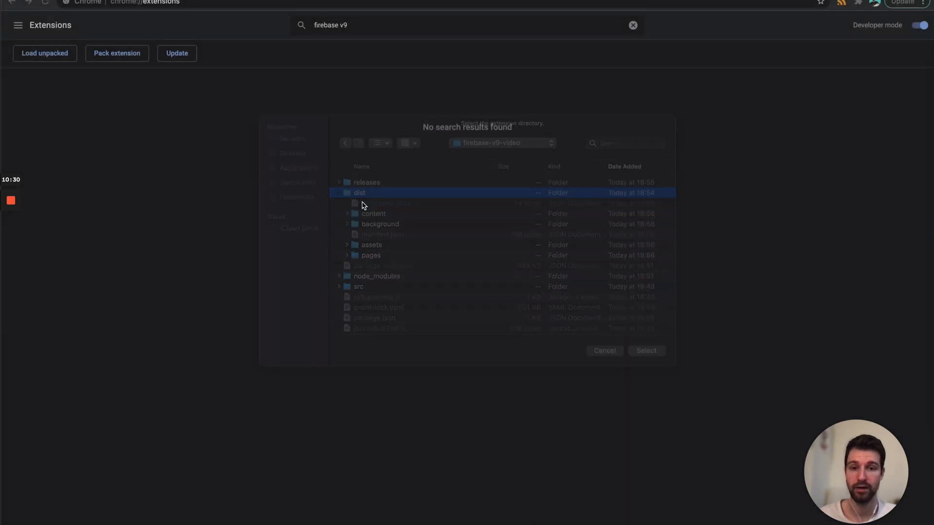
{"action": "left_click", "coordinate": [646, 350]}
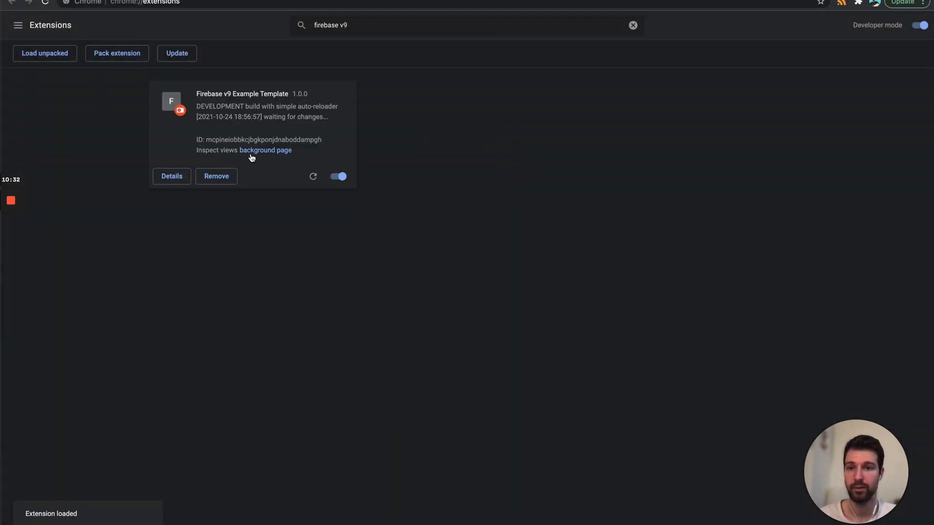
{"action": "left_click", "coordinate": [265, 150]}
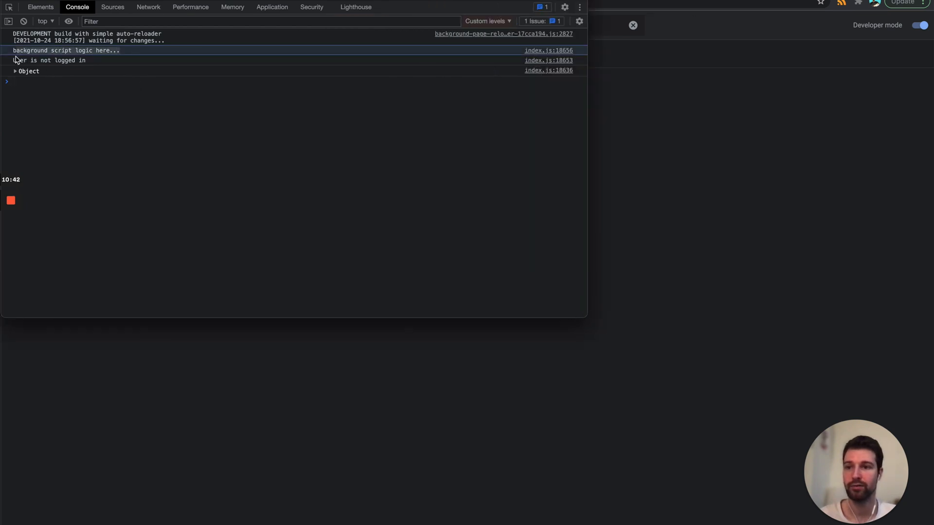
- Expand the logged database Object in the background page console
{"action": "left_click", "coordinate": [15, 71]}
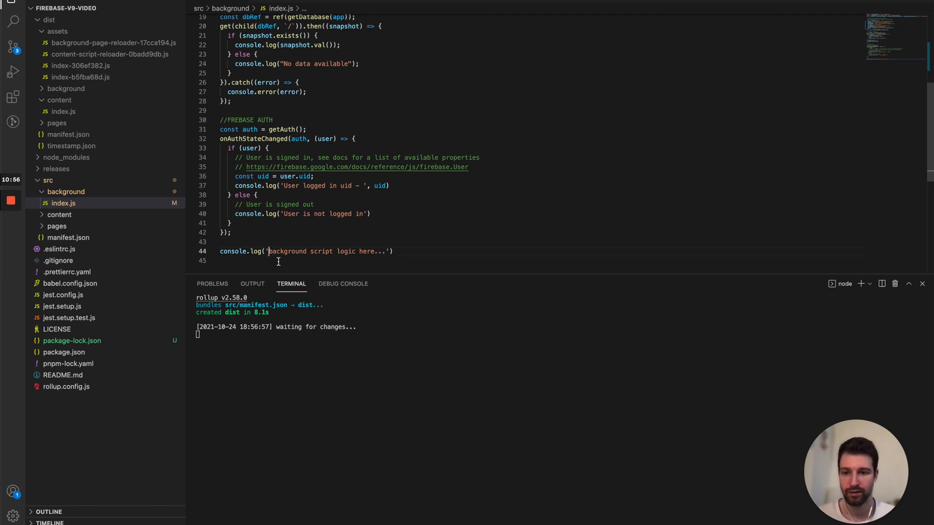
- Edit line 44's log to read 'changed ..... background script logic here...'
{"action": "type", "text": "changed .."}
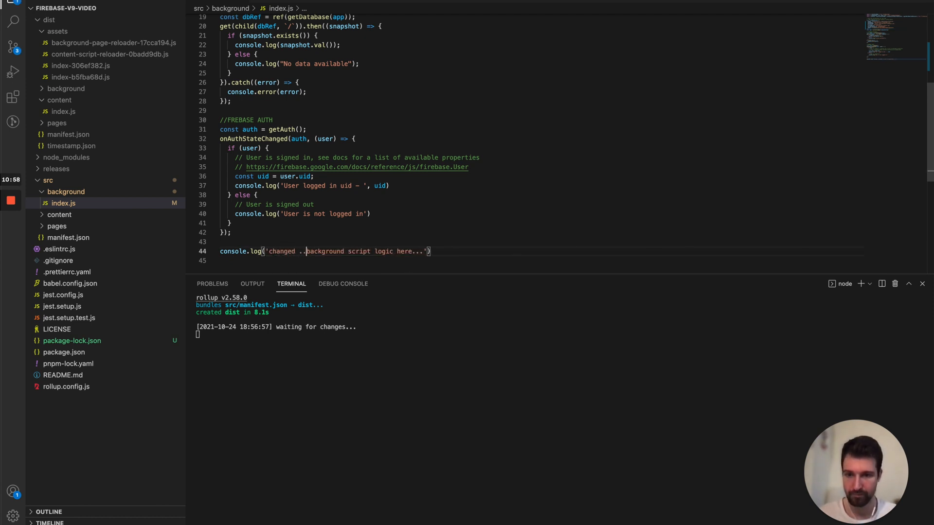
{"action": "type", "text": "....."}
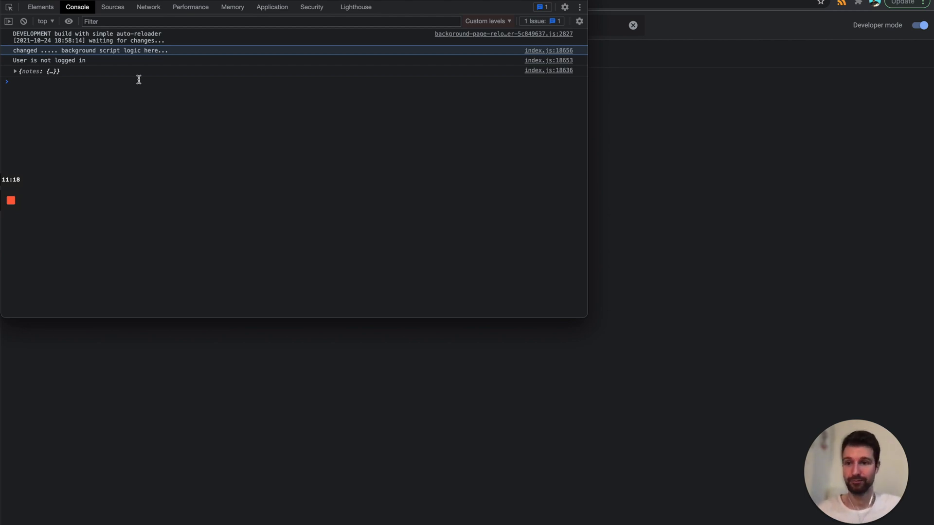
{"action": "mouse_move", "coordinate": [350, 510]}
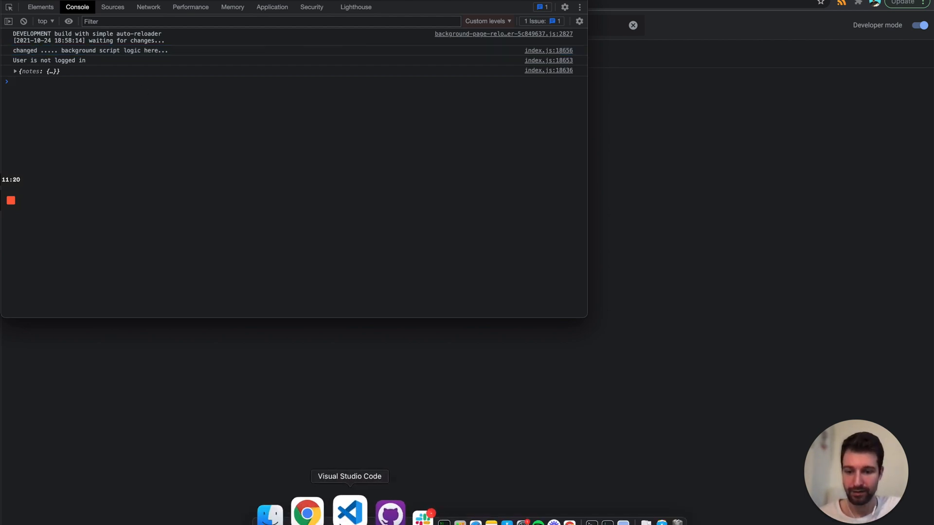
- Check the console for the changed message and notes data, then return to GitHub
{"action": "left_click", "coordinate": [349, 511]}
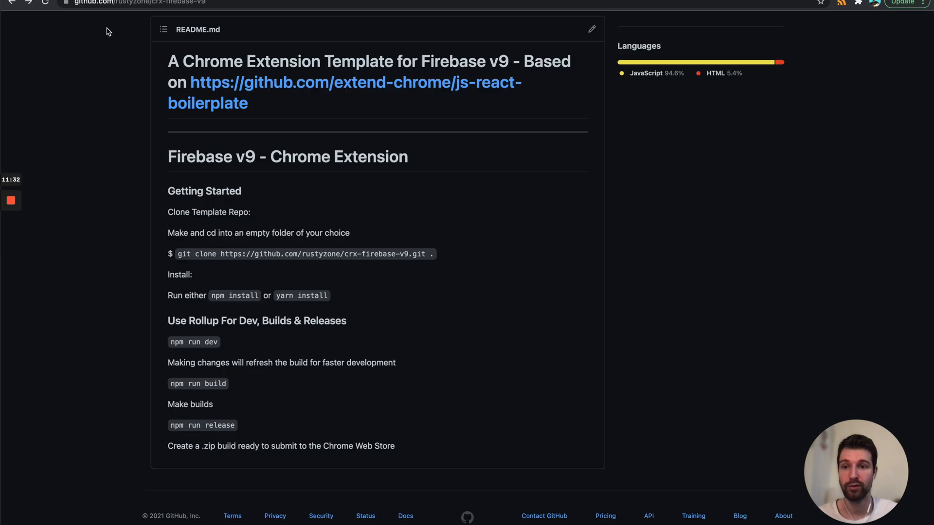
{"action": "mouse_move", "coordinate": [433, 268]}
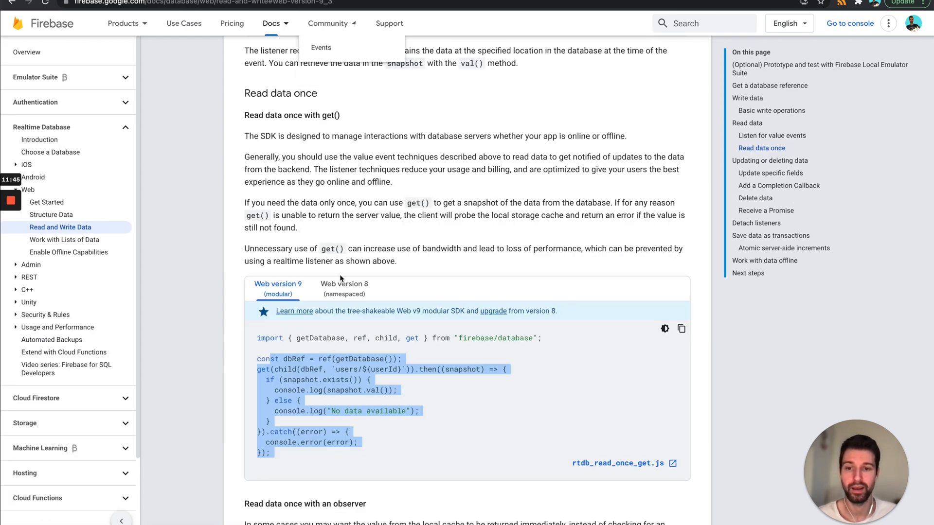
- Switch to the Extend Chrome rollup plugin docs
{"action": "left_click", "coordinate": [344, 288]}
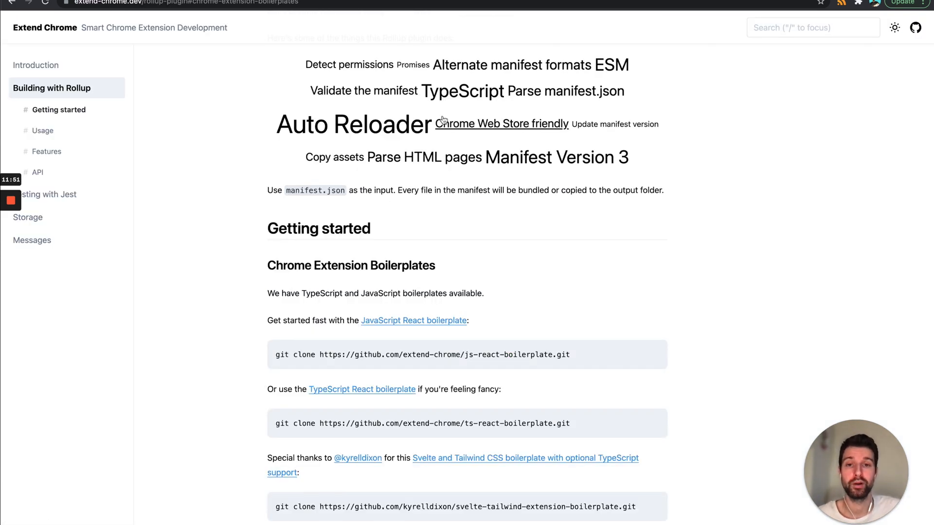
{"action": "mouse_move", "coordinate": [209, 209]}
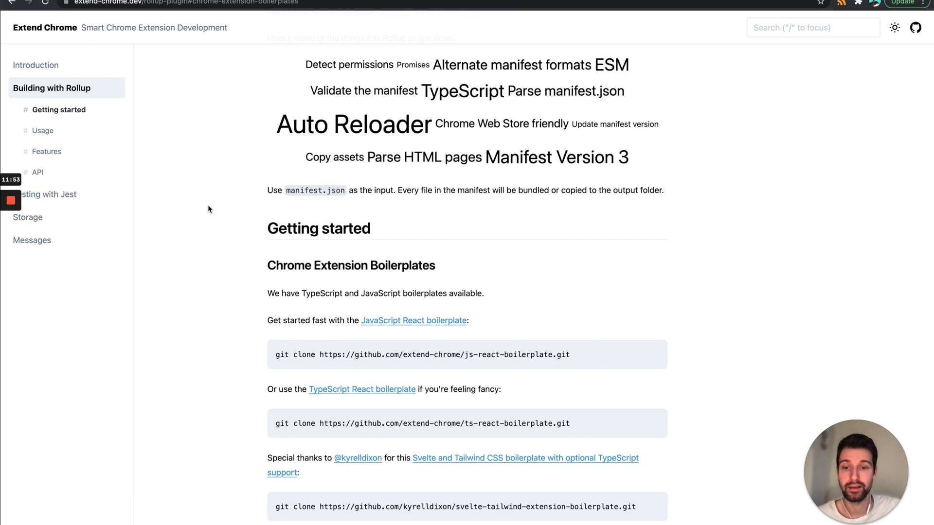
- Scroll the Building with Rollup page down to the Install and Usage sections
{"action": "scroll", "scroll_direction": "down", "scroll_amount": 3}
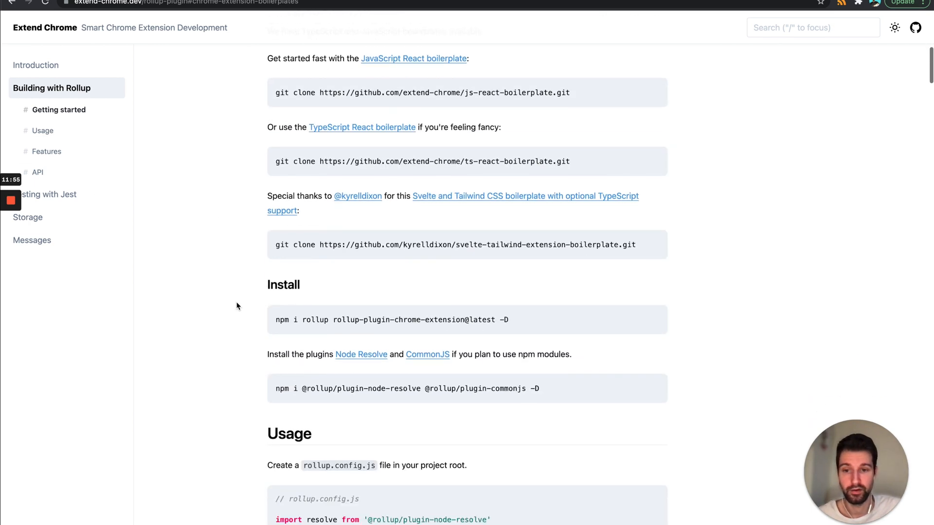
{"action": "scroll", "scroll_direction": "down", "scroll_amount": 3}
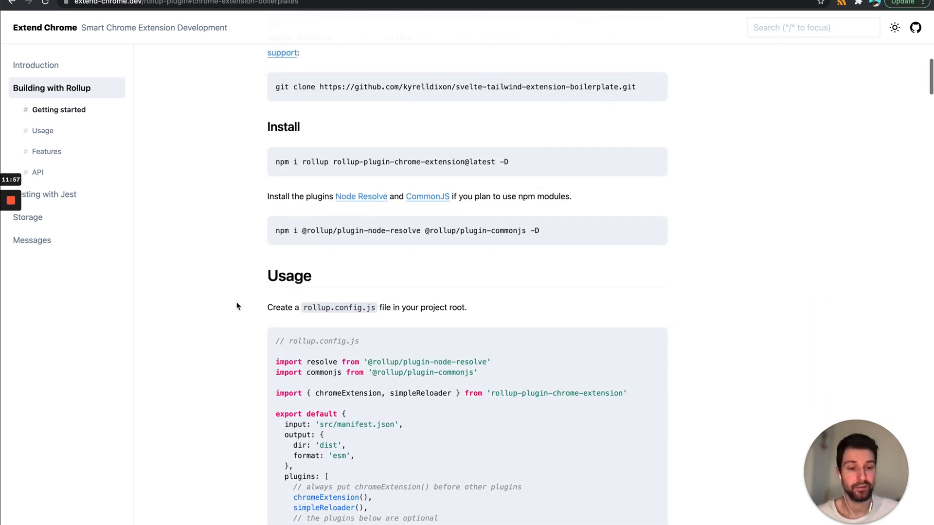